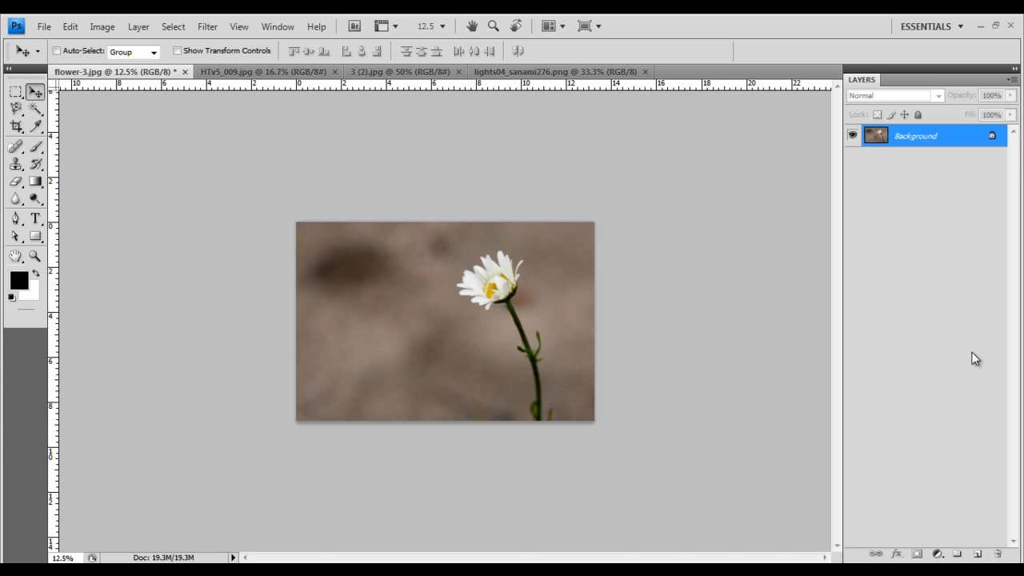
mouse_move(532, 317)
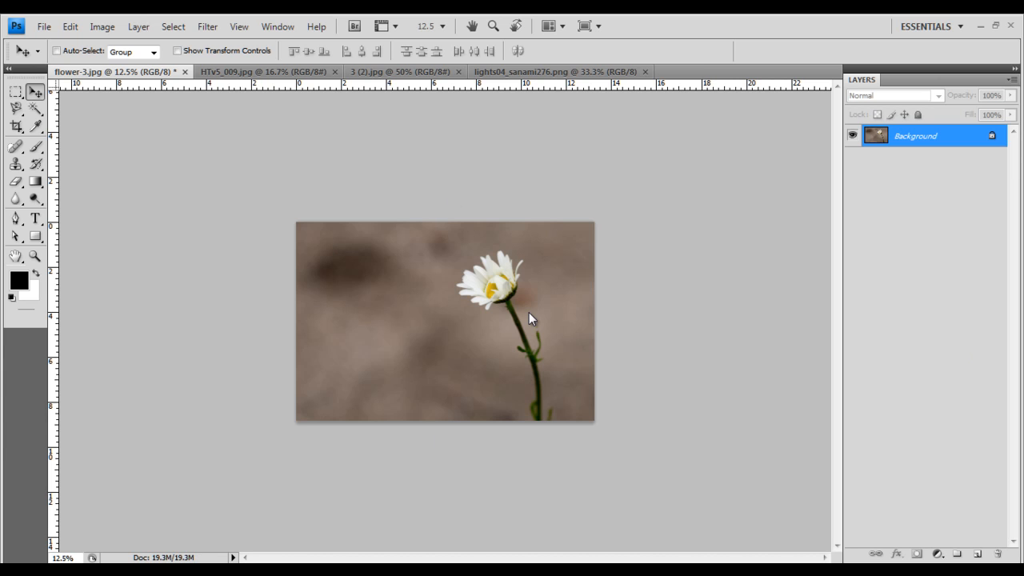
mouse_move(457, 374)
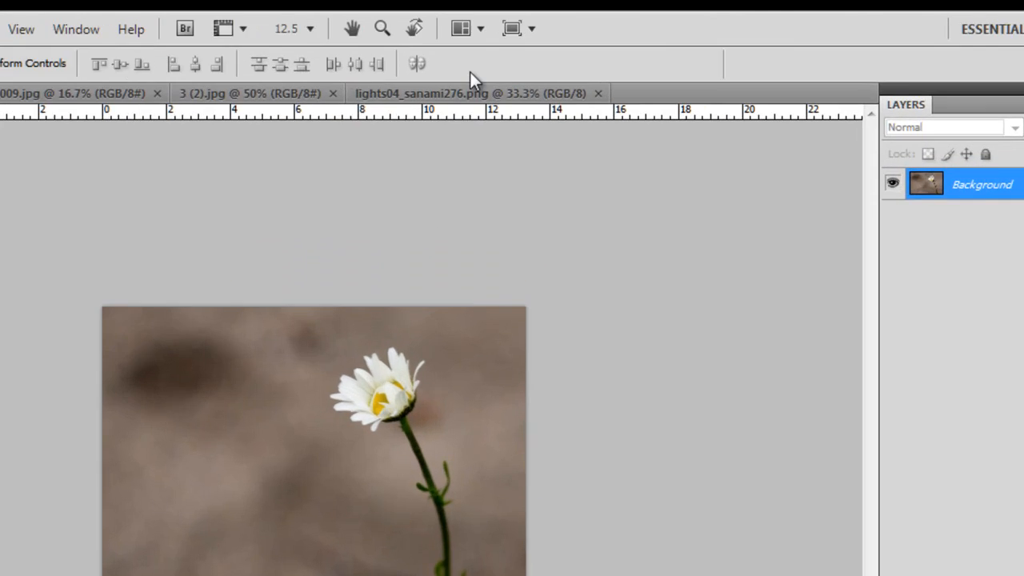
Step: Open the Arrange Documents menu to browse the layout options for the four images
left_click(460, 28)
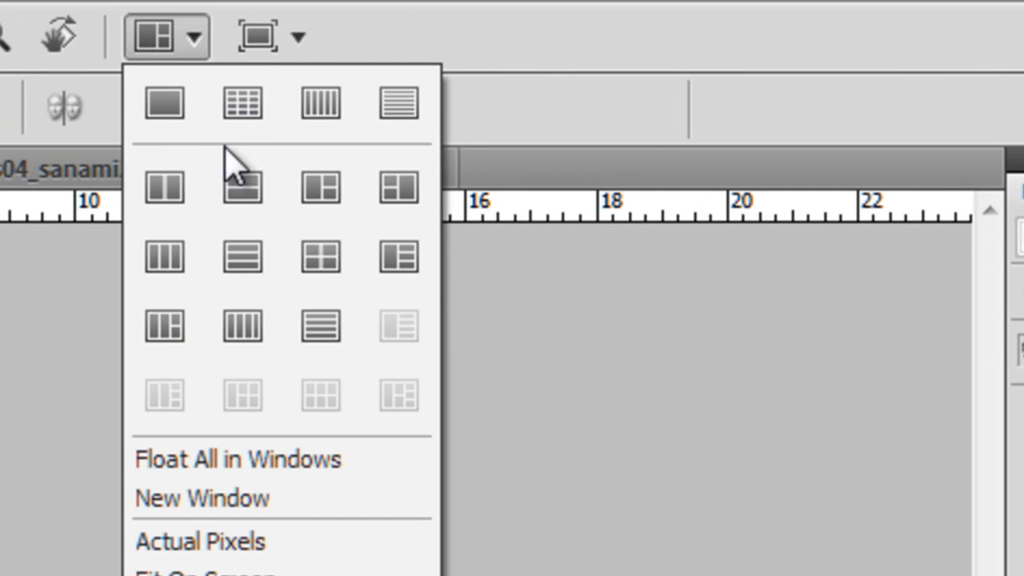
mouse_move(319, 258)
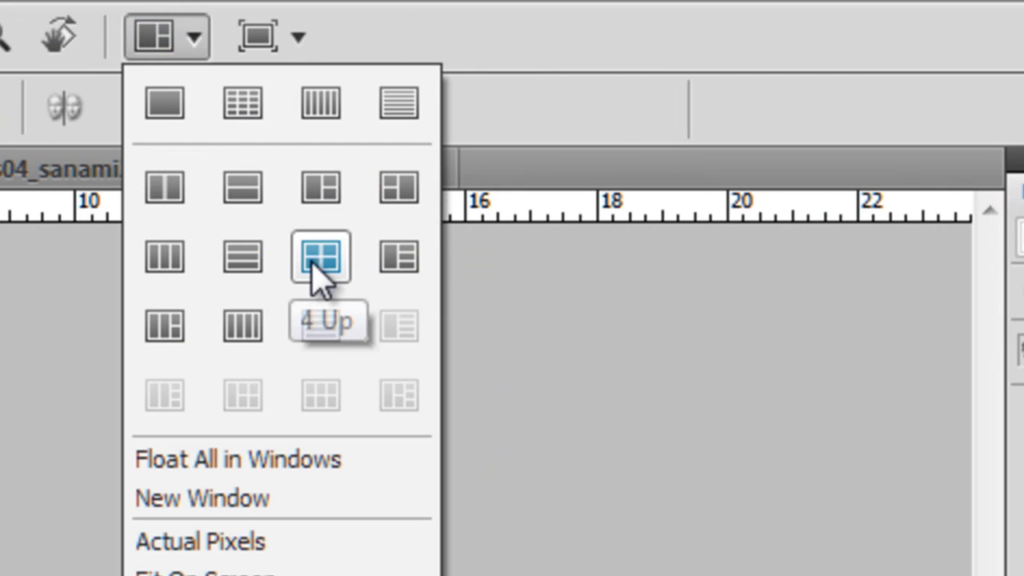
mouse_move(336, 280)
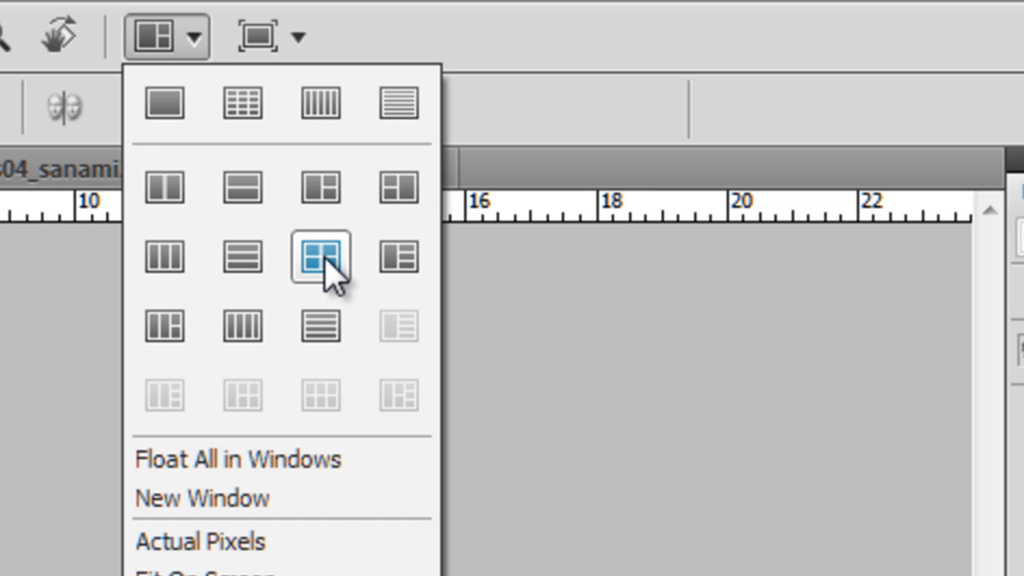
mouse_move(321, 257)
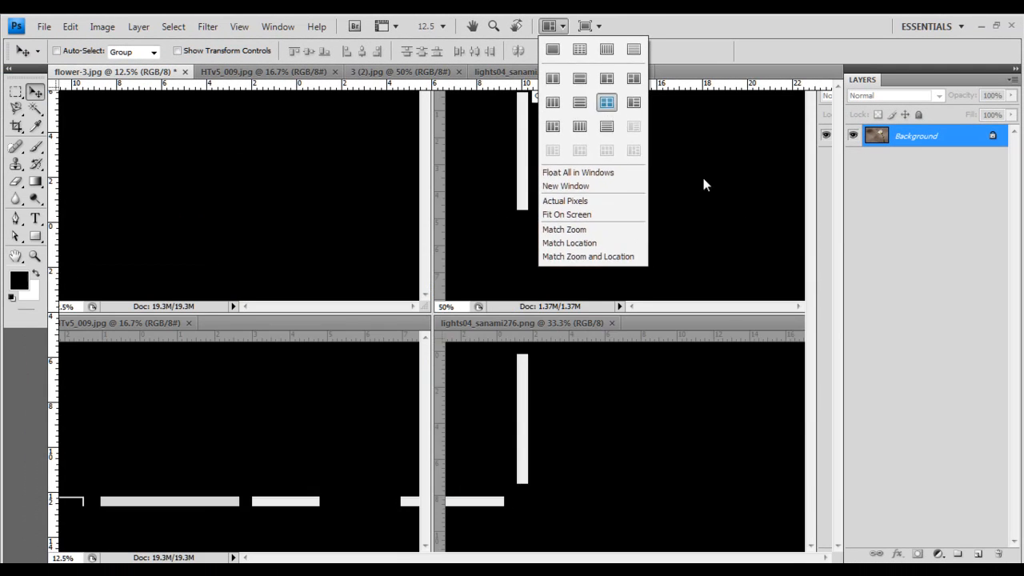
Step: Dismiss the Arrange Documents menu, leaving daisy, bokeh, stars and torn paper tiled
left_click(579, 101)
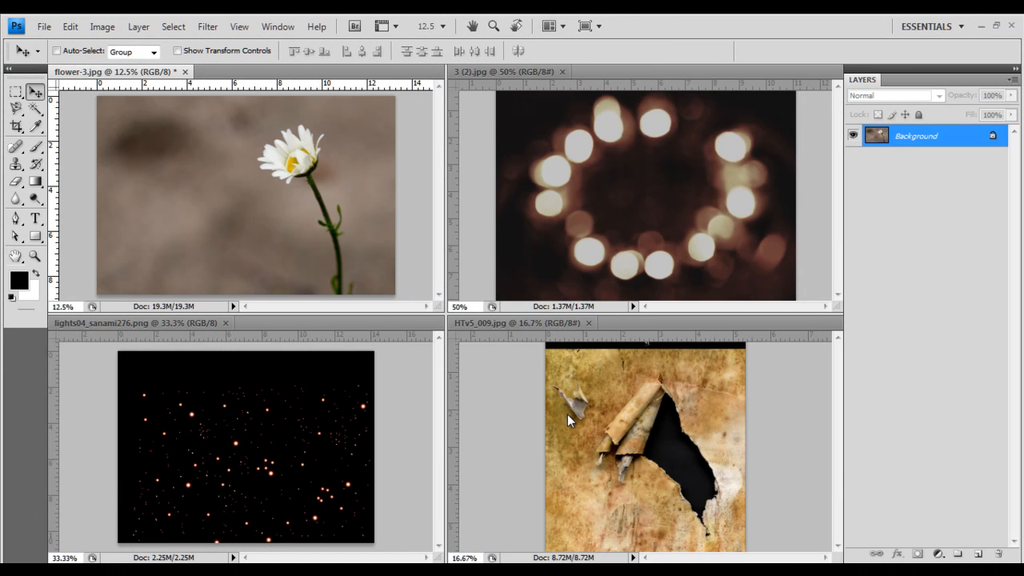
mouse_move(592, 293)
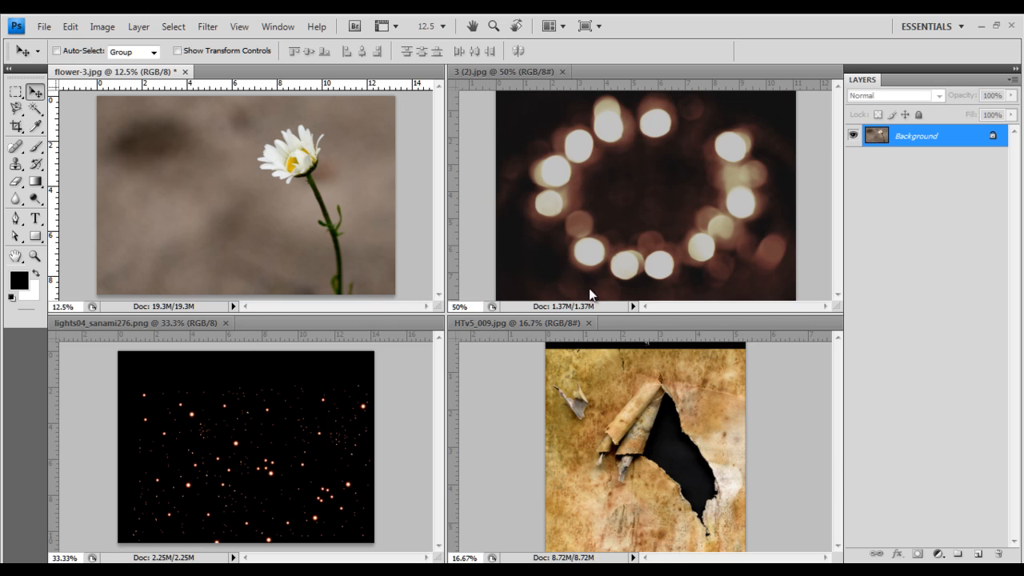
mouse_move(604, 246)
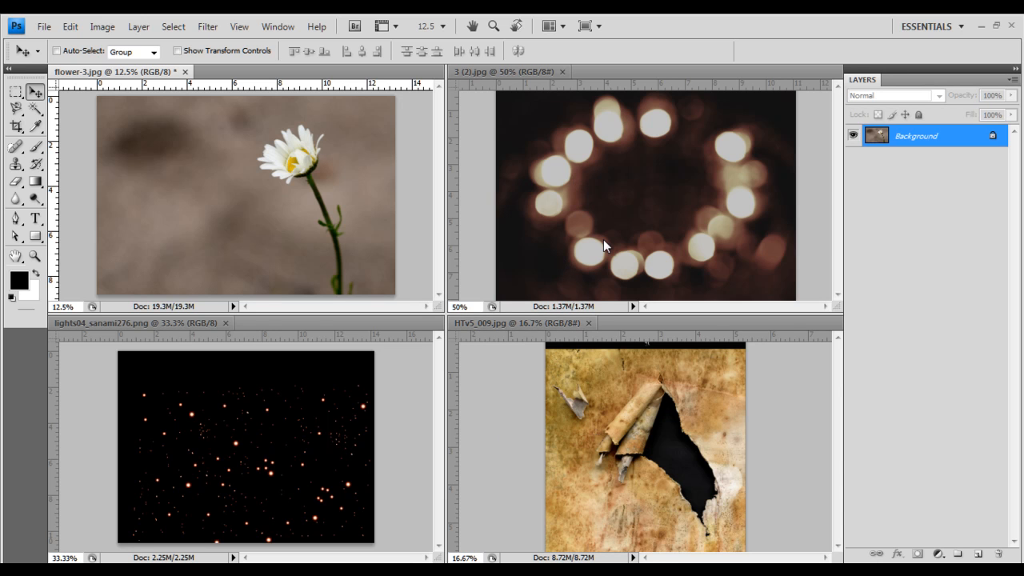
mouse_move(862, 513)
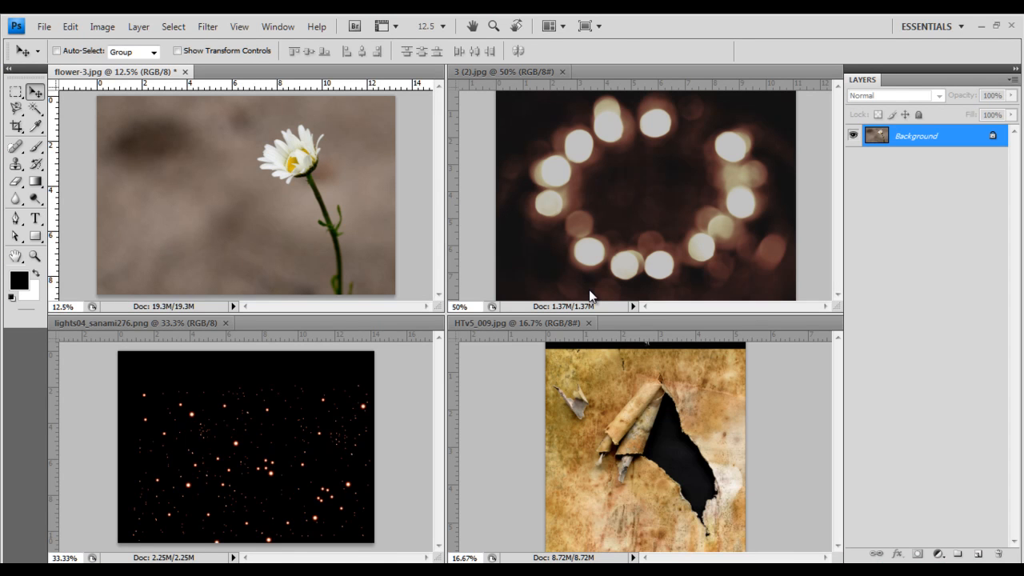
mouse_move(596, 222)
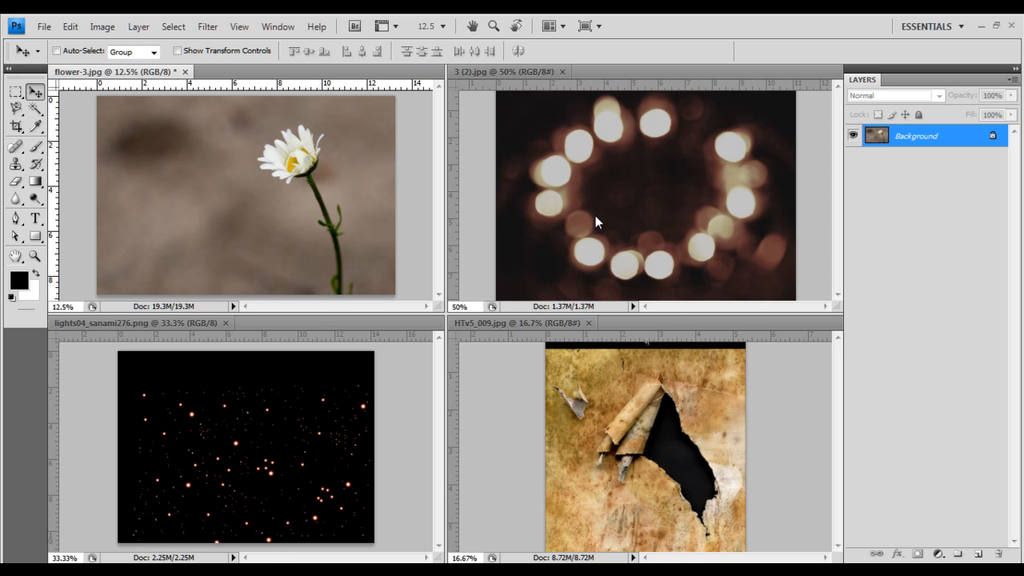
mouse_move(264, 184)
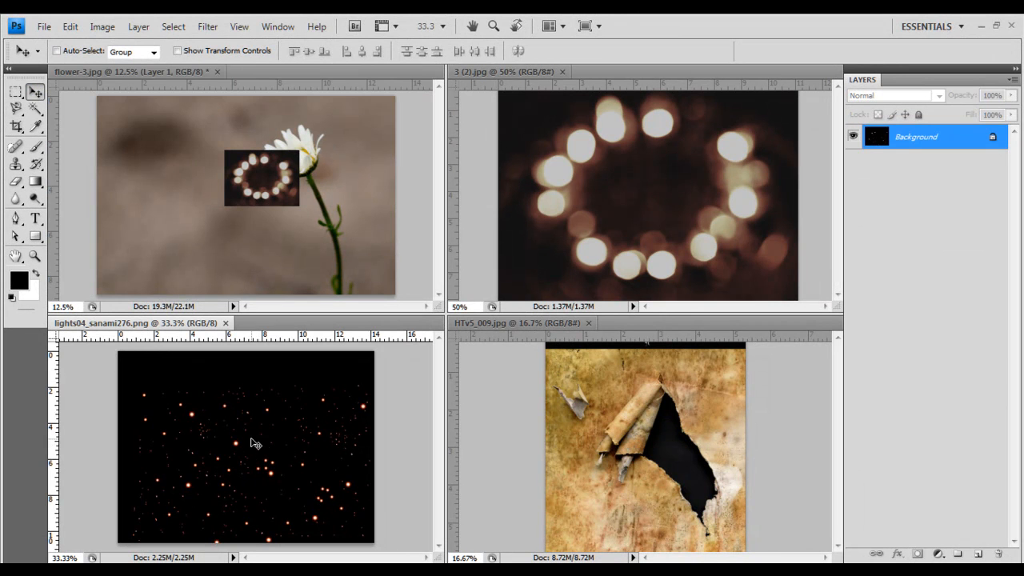
mouse_move(260, 208)
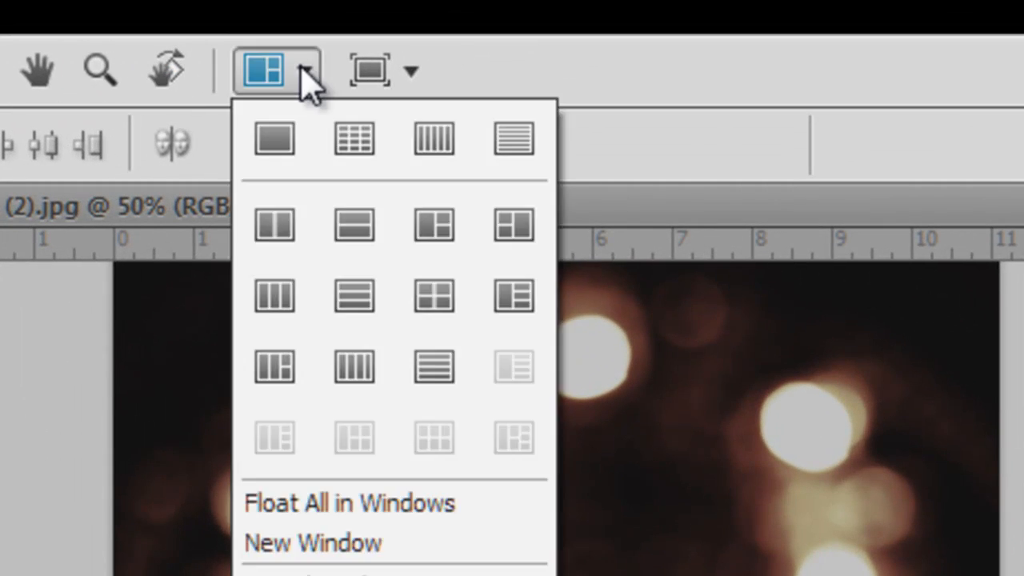
Step: Consolidate all images into tabs and start Free Transform on the torn-paper layer
left_click(273, 224)
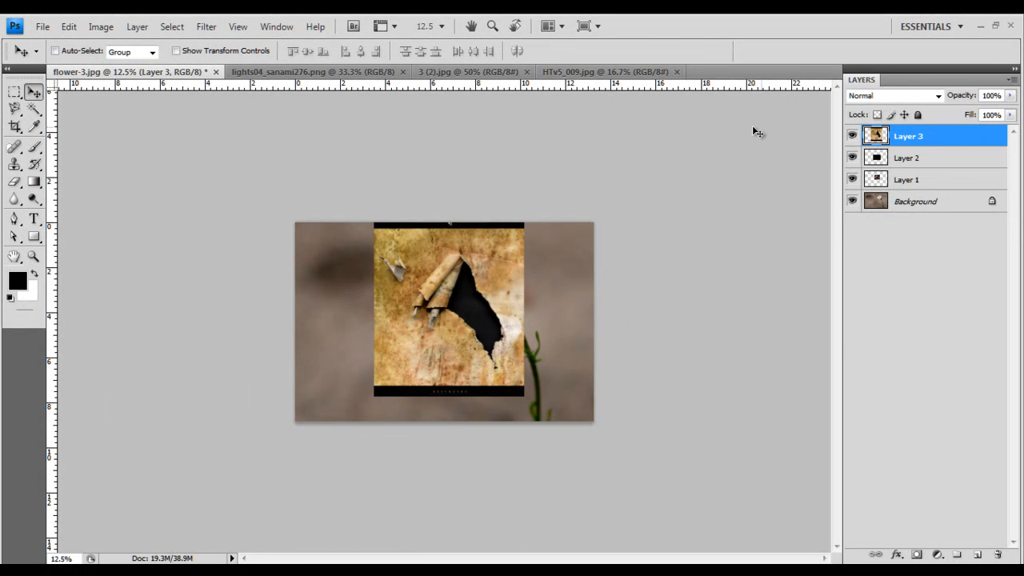
mouse_move(555, 318)
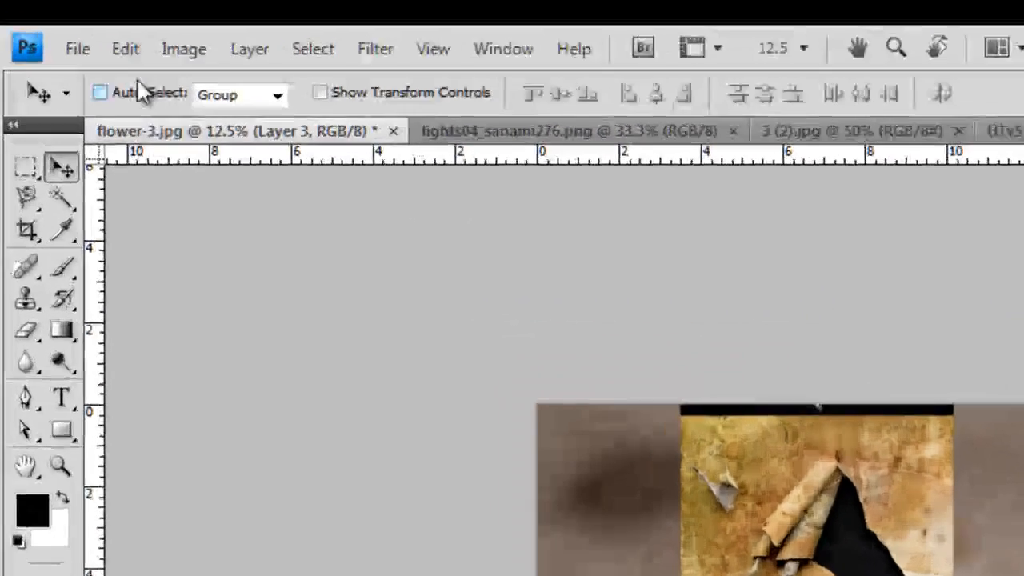
left_click(125, 48)
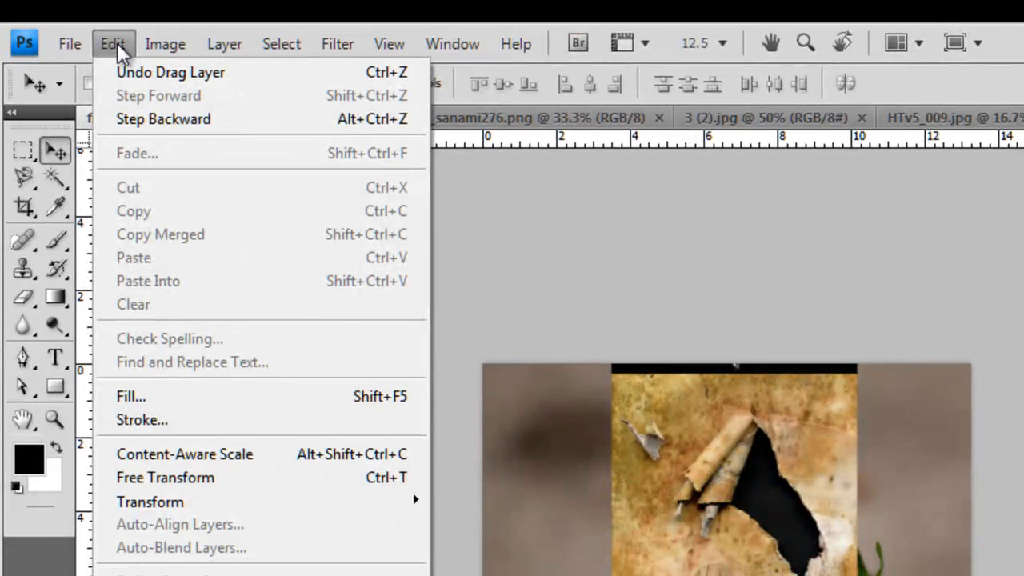
mouse_move(165, 477)
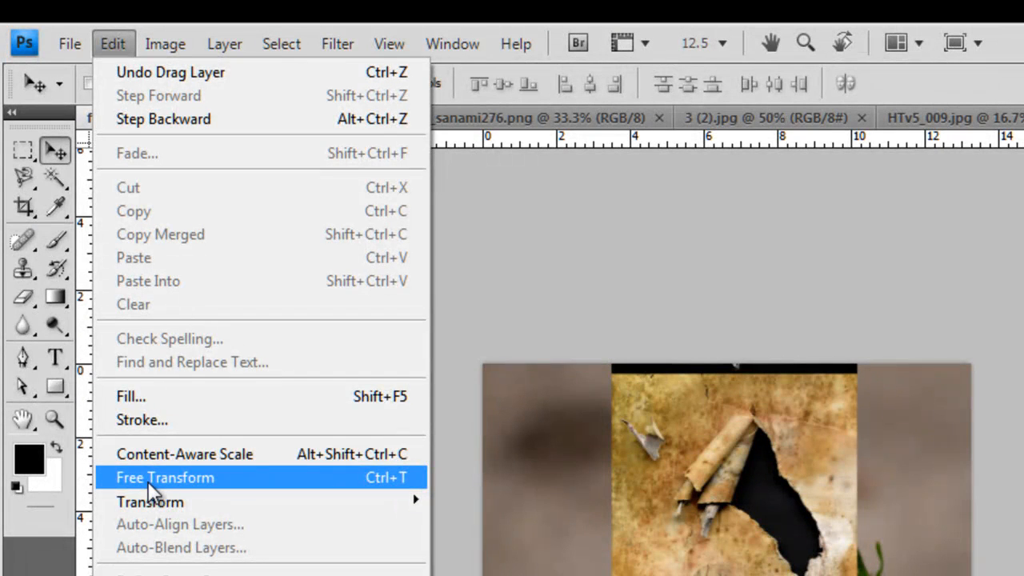
left_click(164, 478)
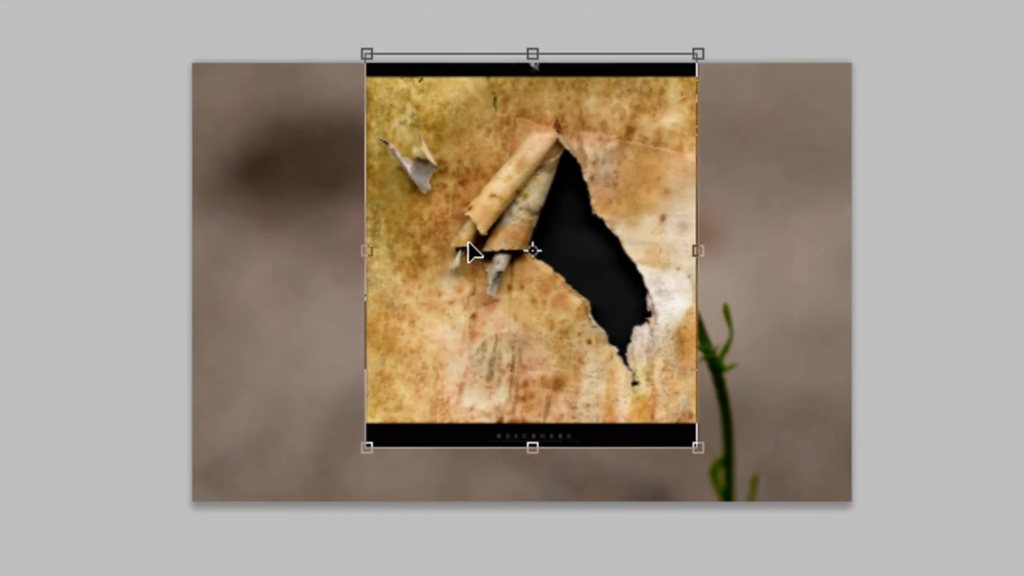
mouse_move(492, 294)
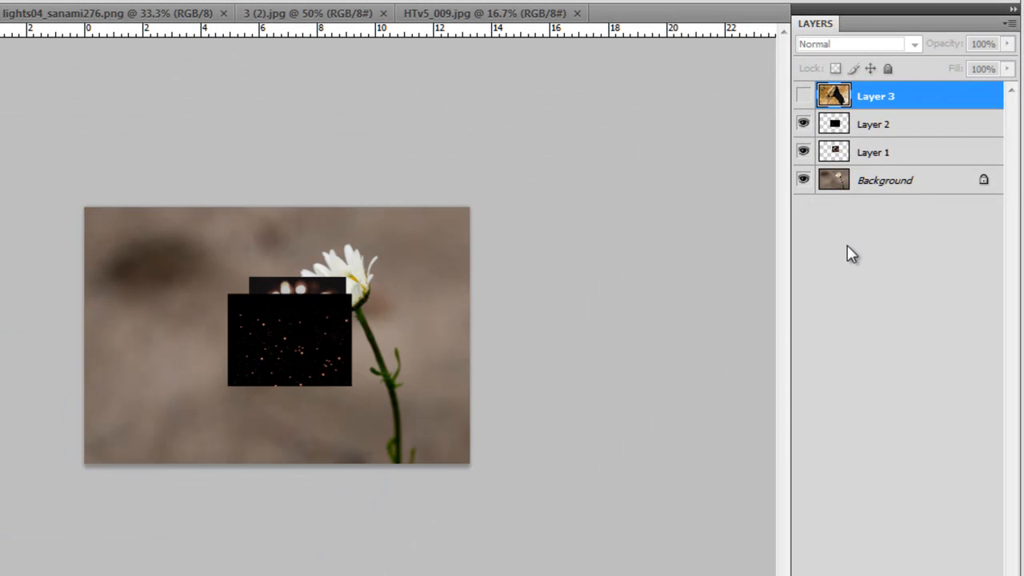
Step: Keep the torn paper hidden and stretch Layer 2's starry lights over the daisy canvas
left_click(803, 96)
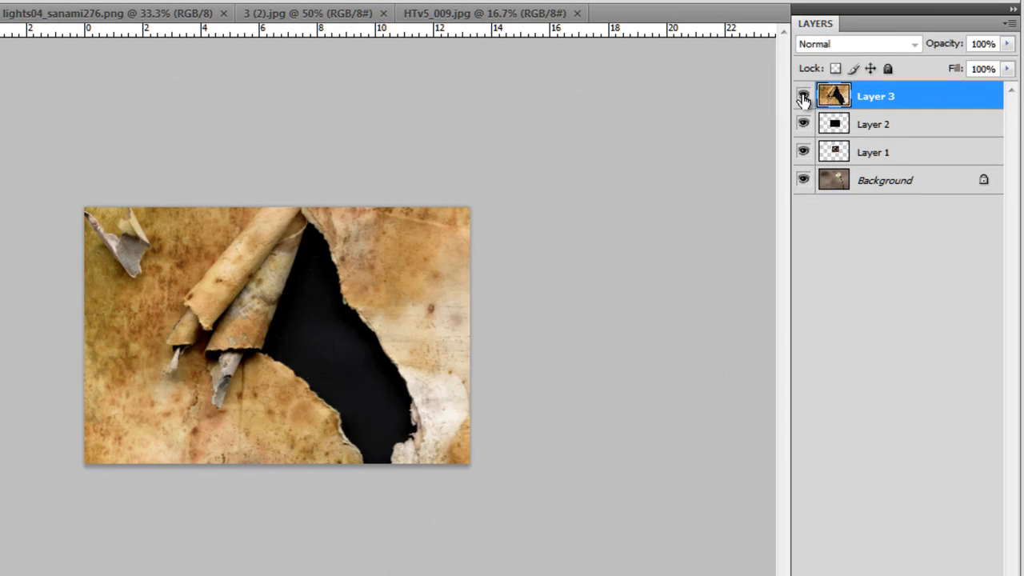
left_click(803, 96)
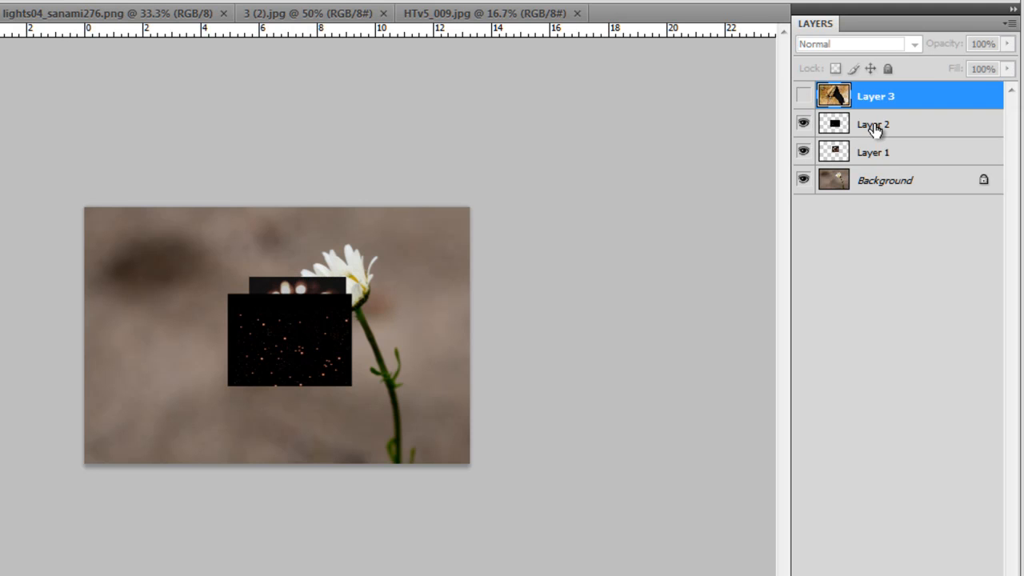
left_click(875, 124)
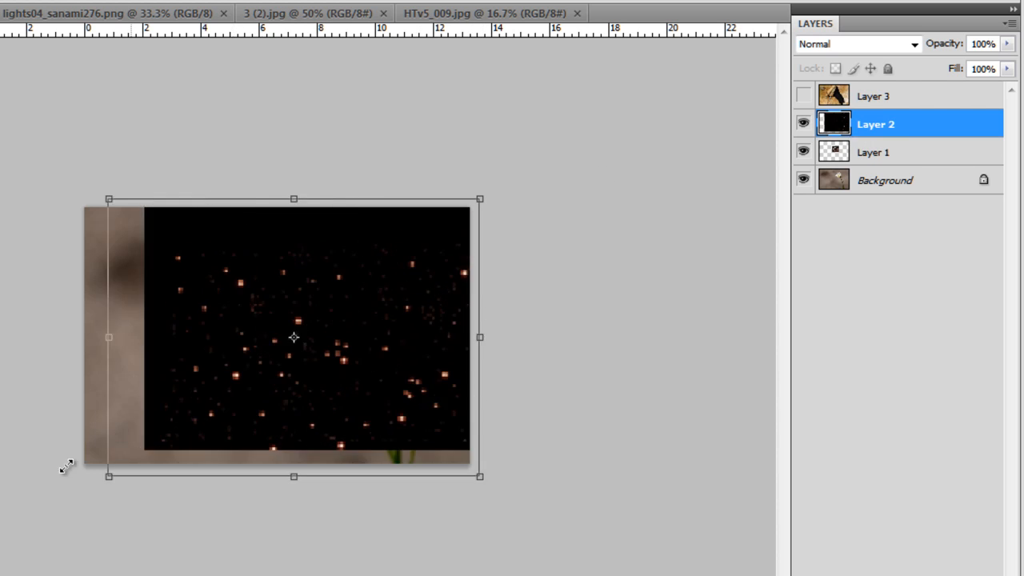
left_click_drag(293, 336, 278, 349)
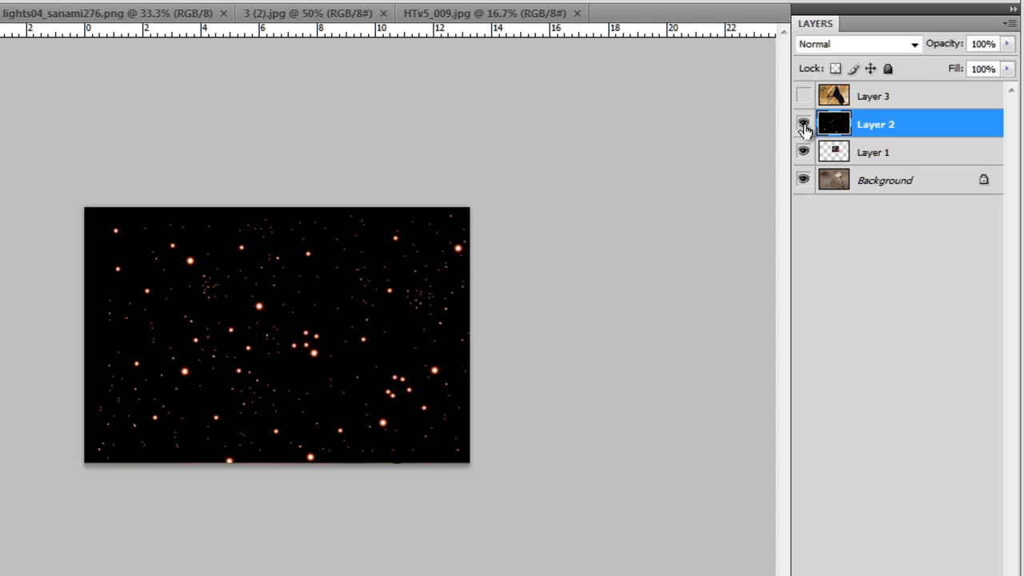
Step: Free Transform Layer 1's bokeh ring, dragging two corners until it fills the canvas
left_click(803, 124)
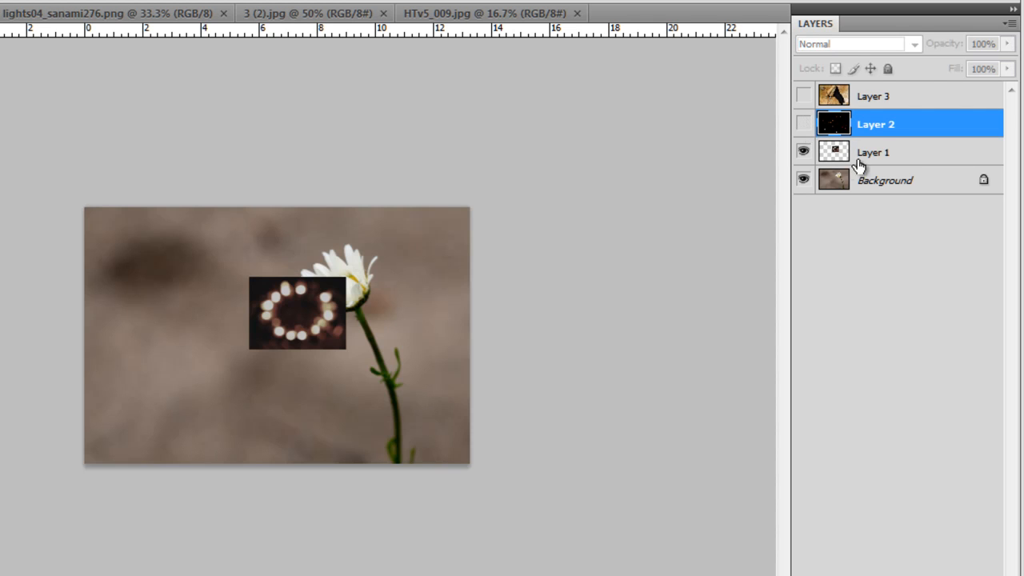
left_click(871, 152)
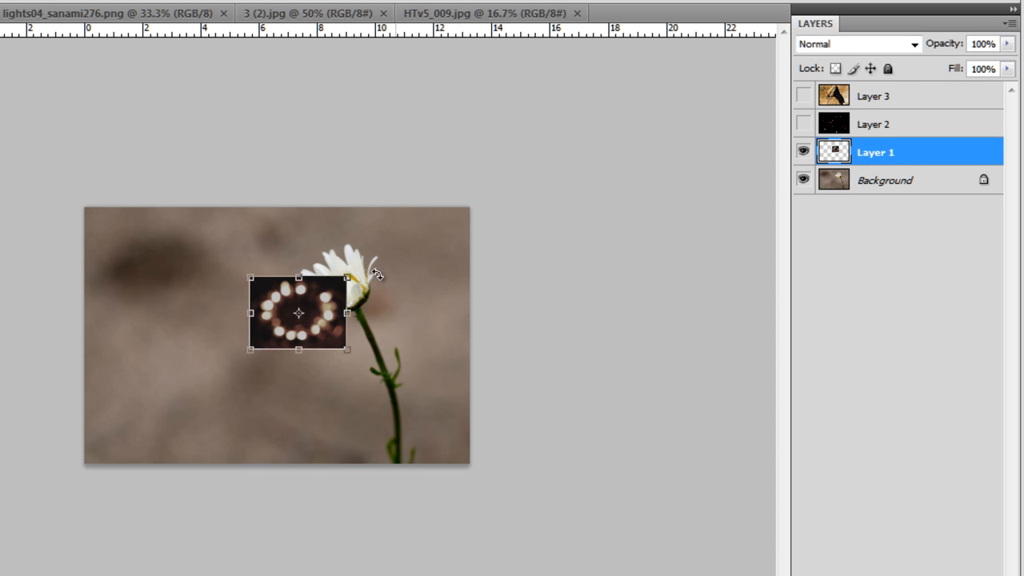
left_click_drag(348, 276, 471, 184)
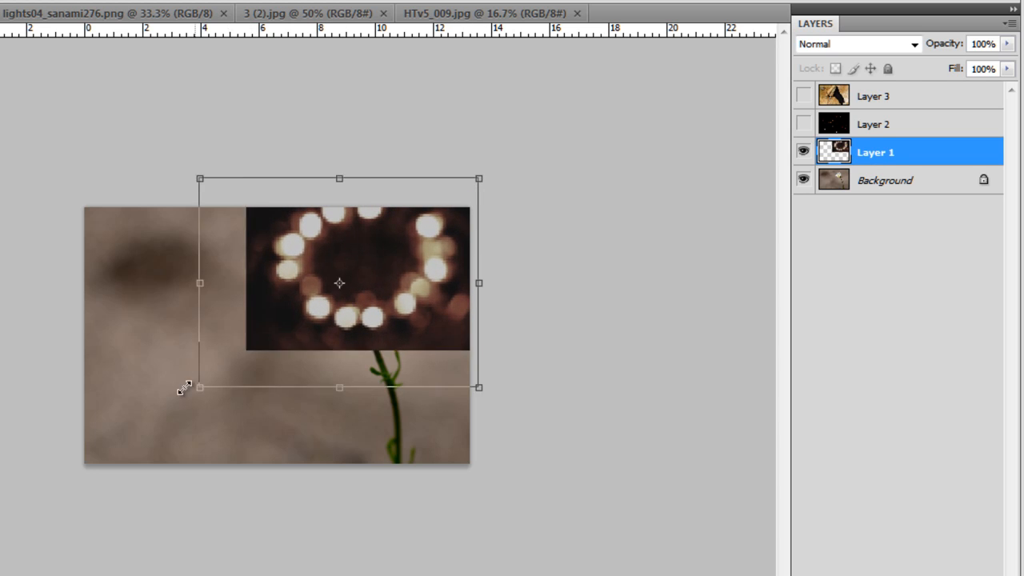
left_click_drag(199, 387, 85, 484)
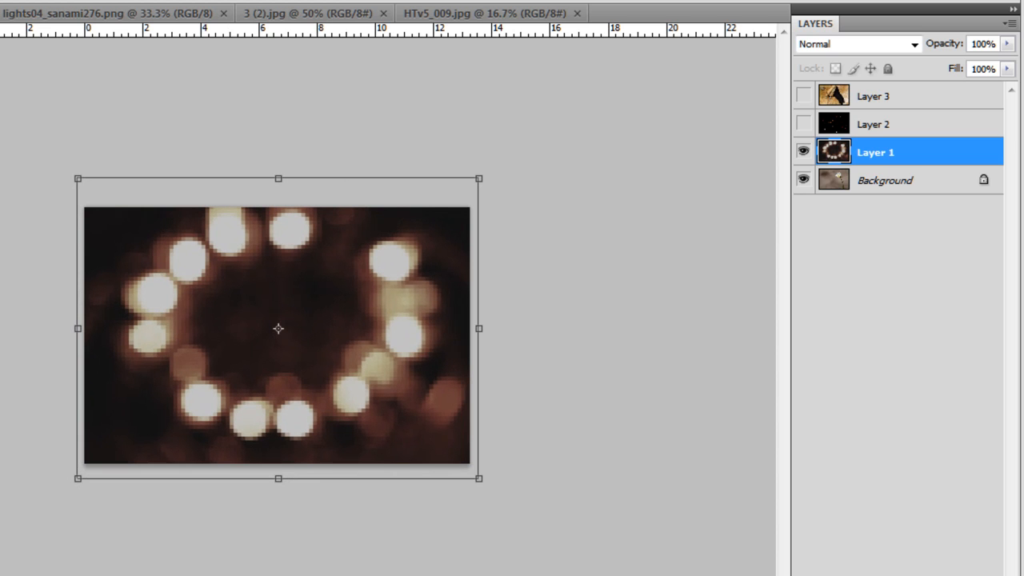
key("Return")
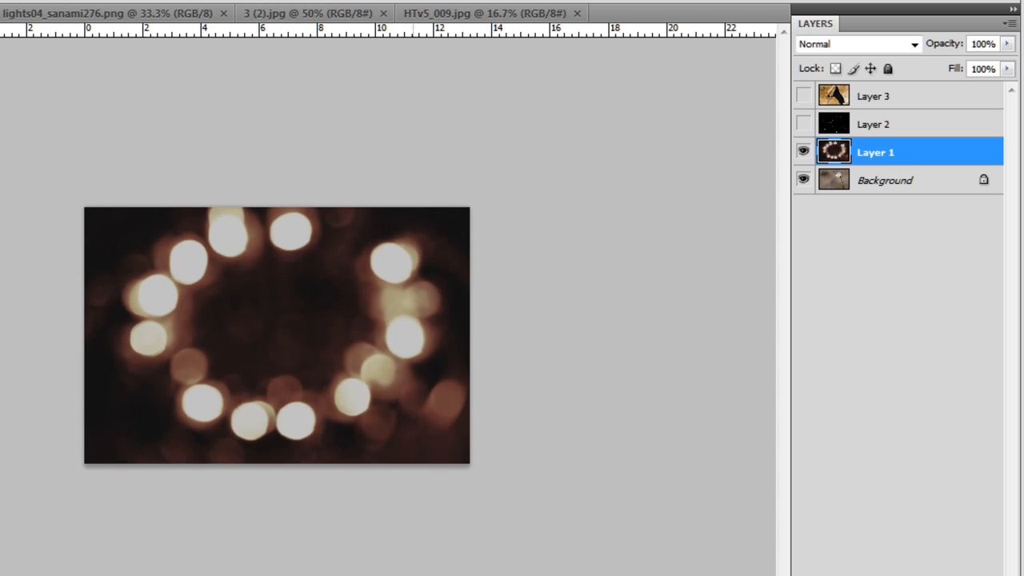
mouse_move(926, 372)
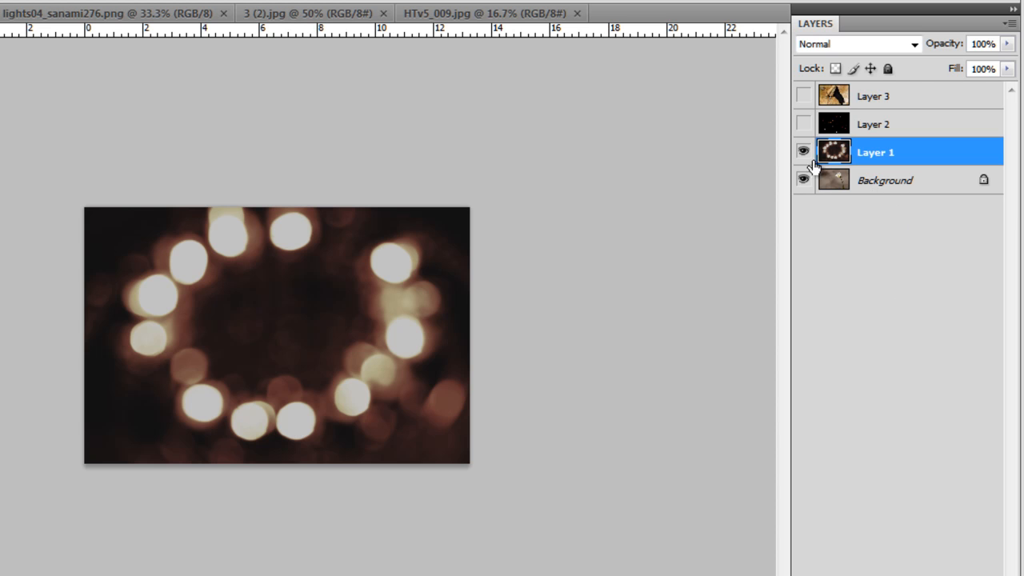
Step: Toggle the ring-of-lights layer's visibility and pick a blending mode for it
left_click(803, 152)
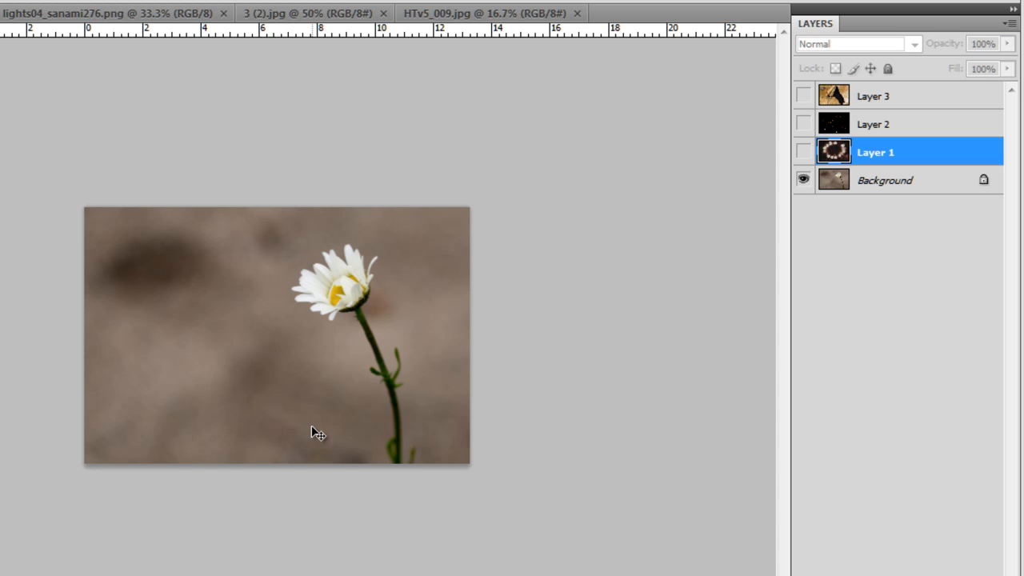
mouse_move(317, 429)
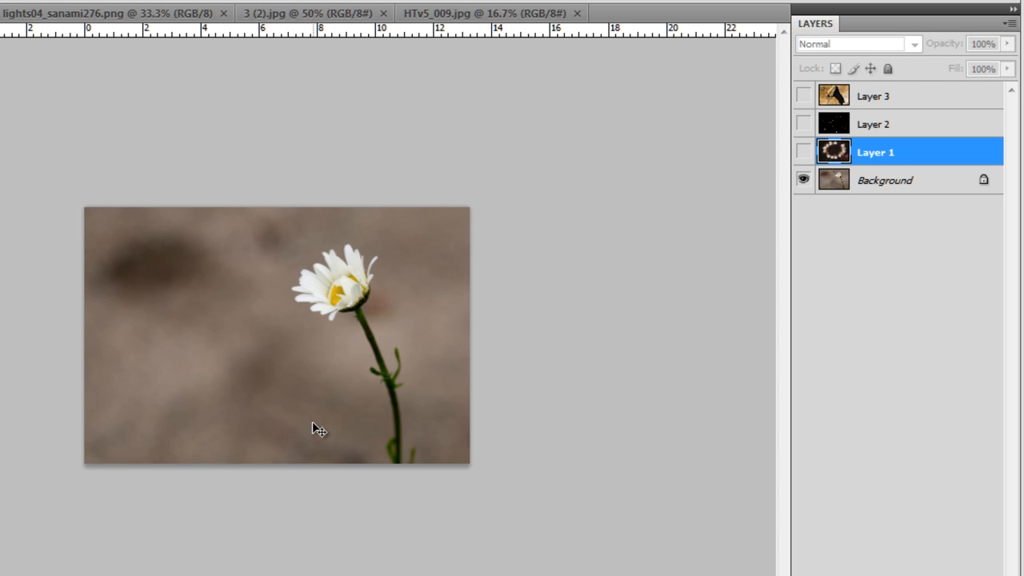
left_click(802, 152)
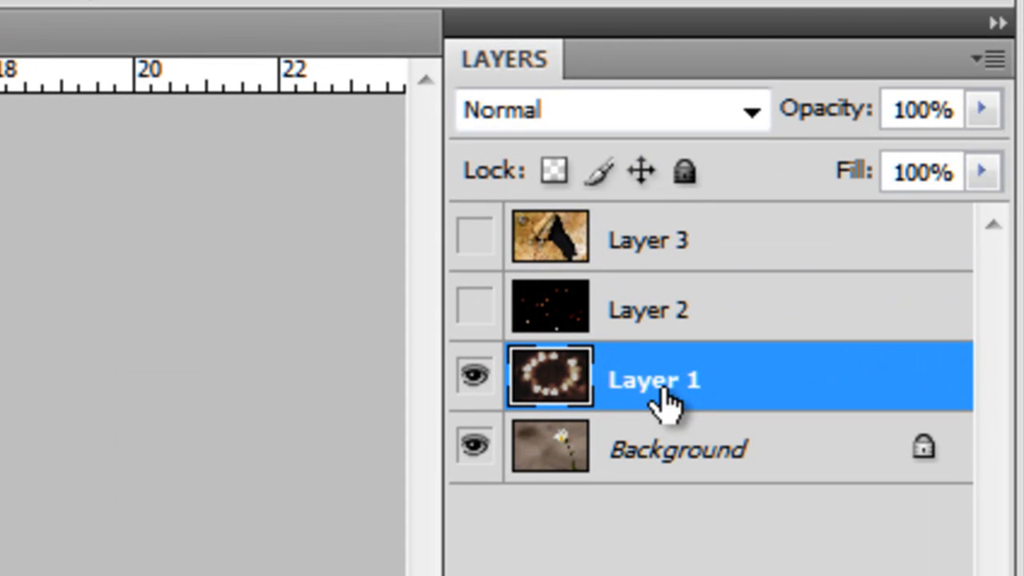
mouse_move(688, 404)
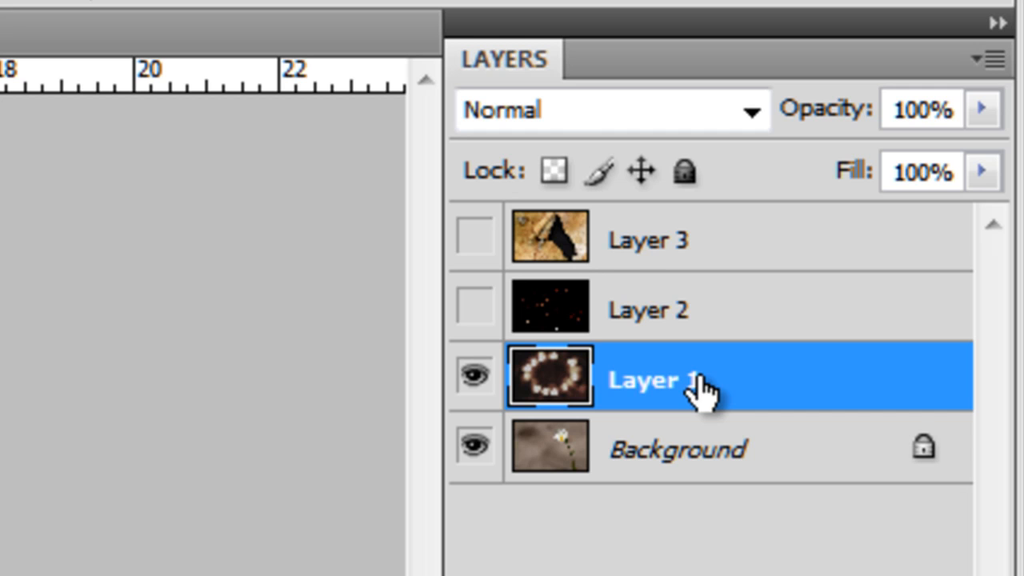
mouse_move(499, 112)
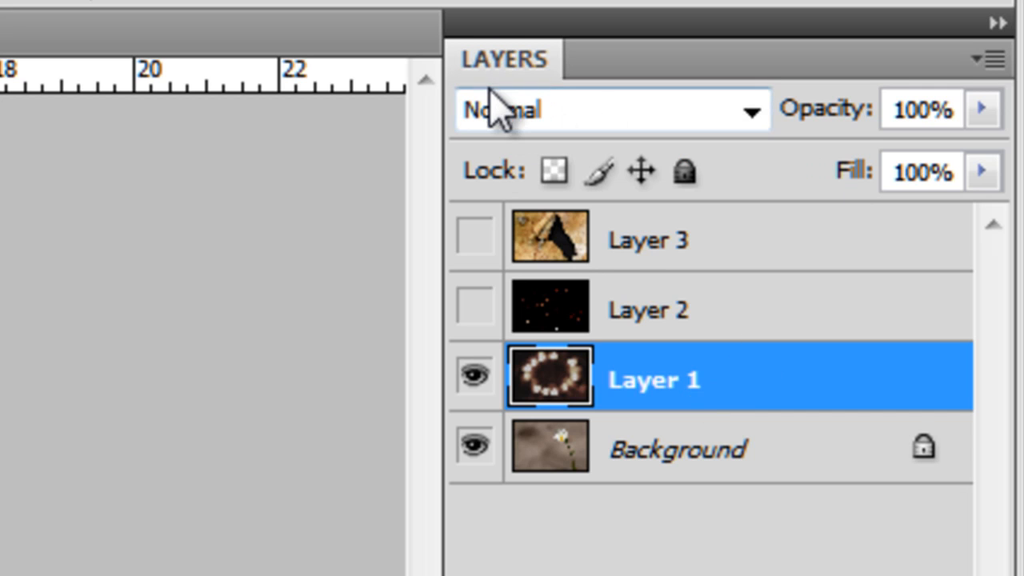
mouse_move(584, 124)
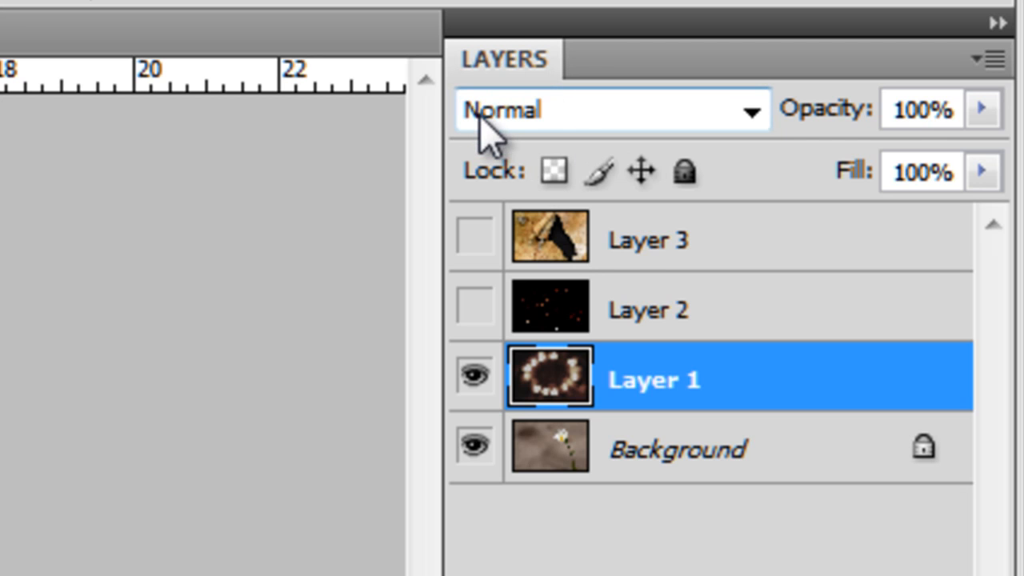
left_click(750, 110)
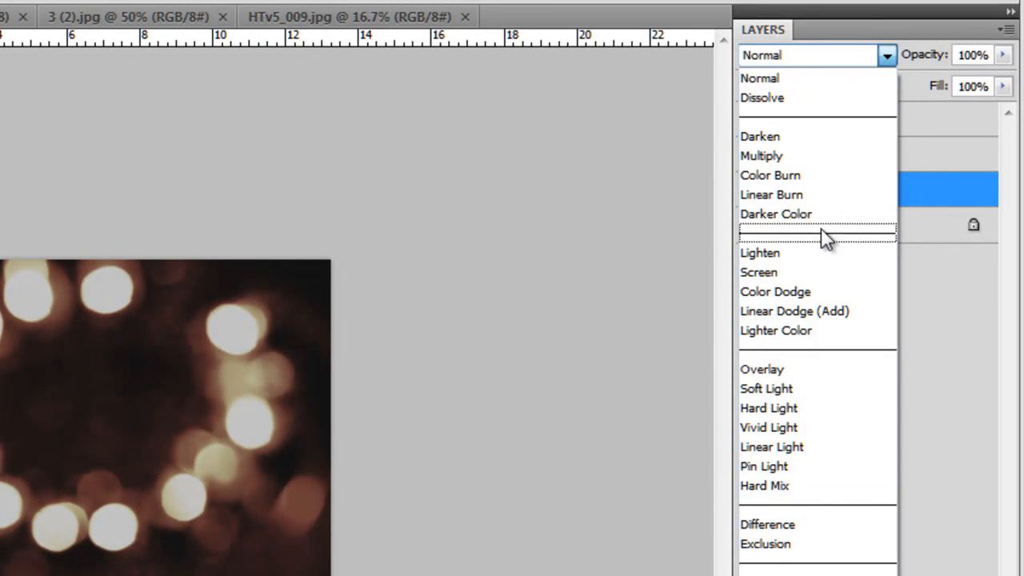
left_click(762, 368)
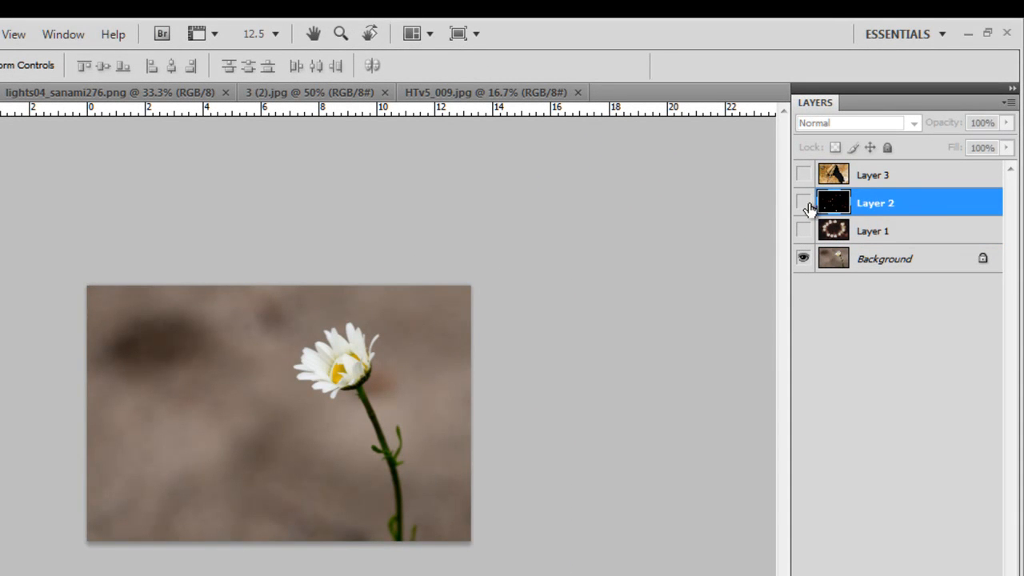
Step: Set the starry-lights layer to Overlay blend, then hide it again
left_click(803, 202)
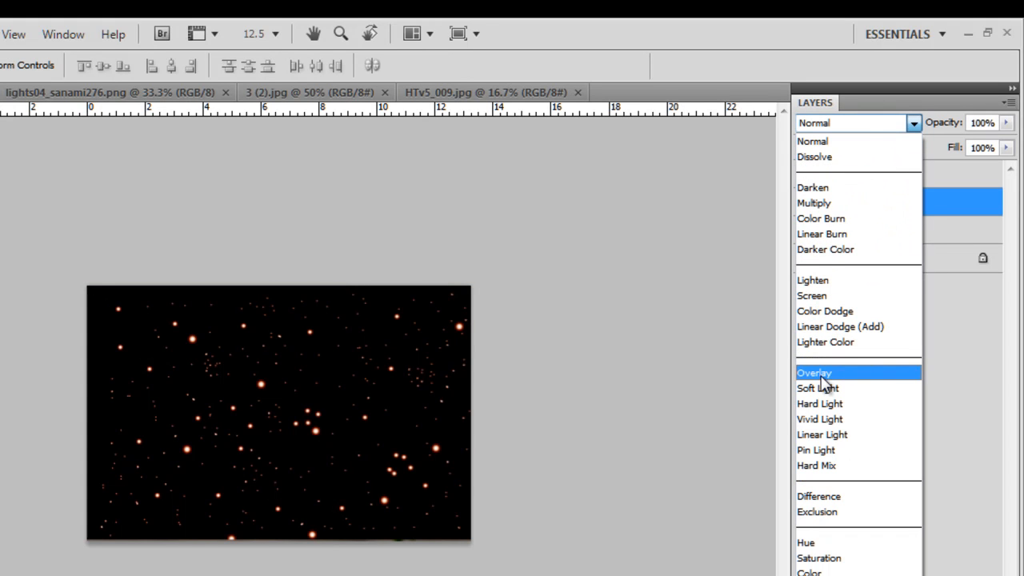
left_click(814, 372)
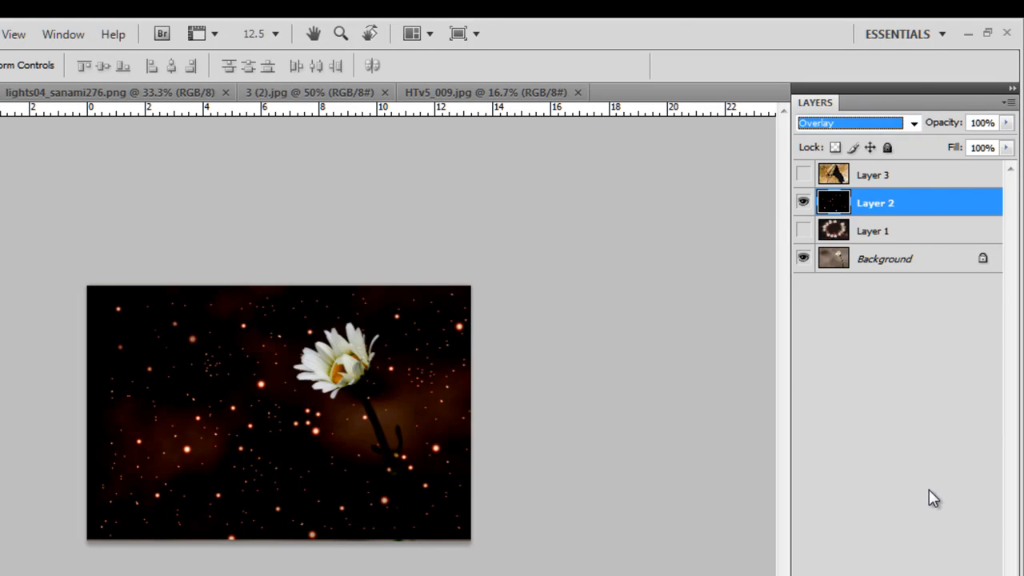
left_click(803, 202)
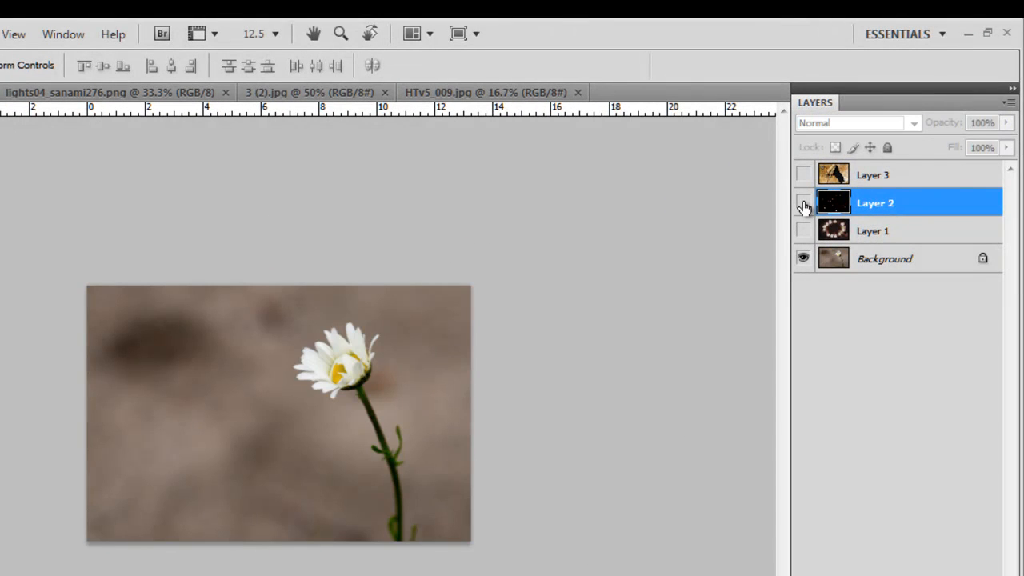
mouse_move(804, 198)
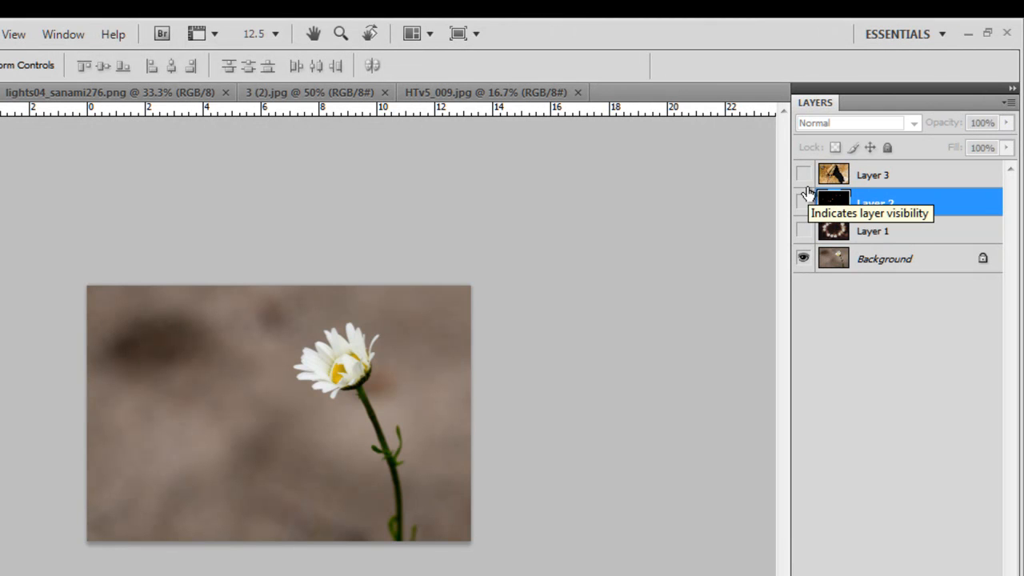
Step: Show and select the torn-paper layer and set its blend mode to Overlay
left_click(803, 174)
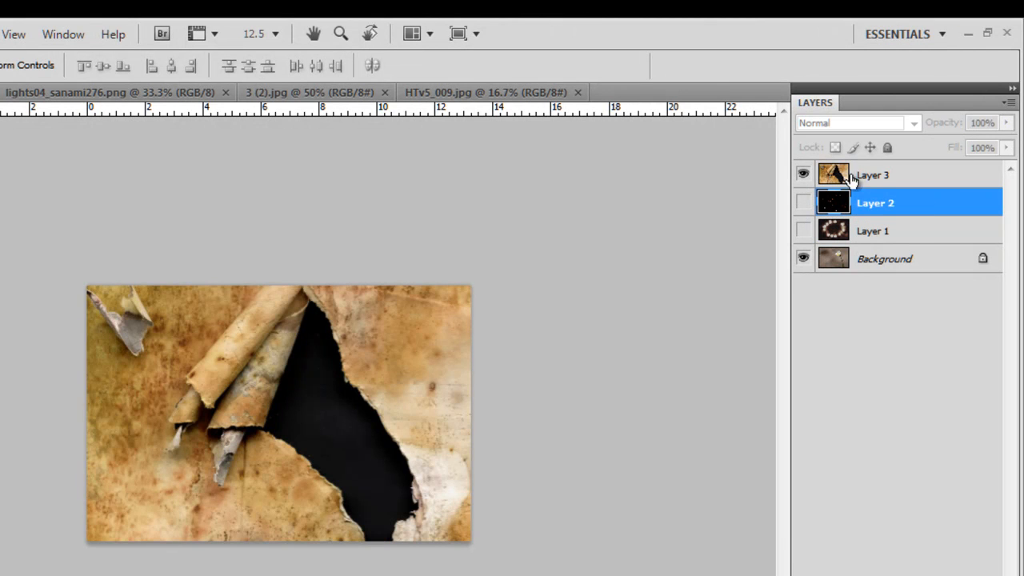
left_click(872, 174)
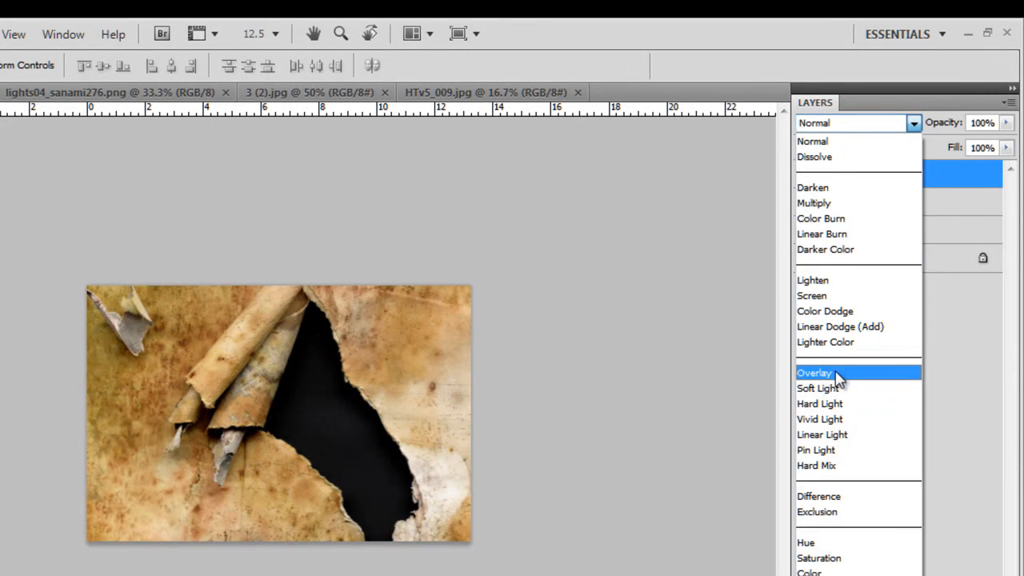
left_click(813, 372)
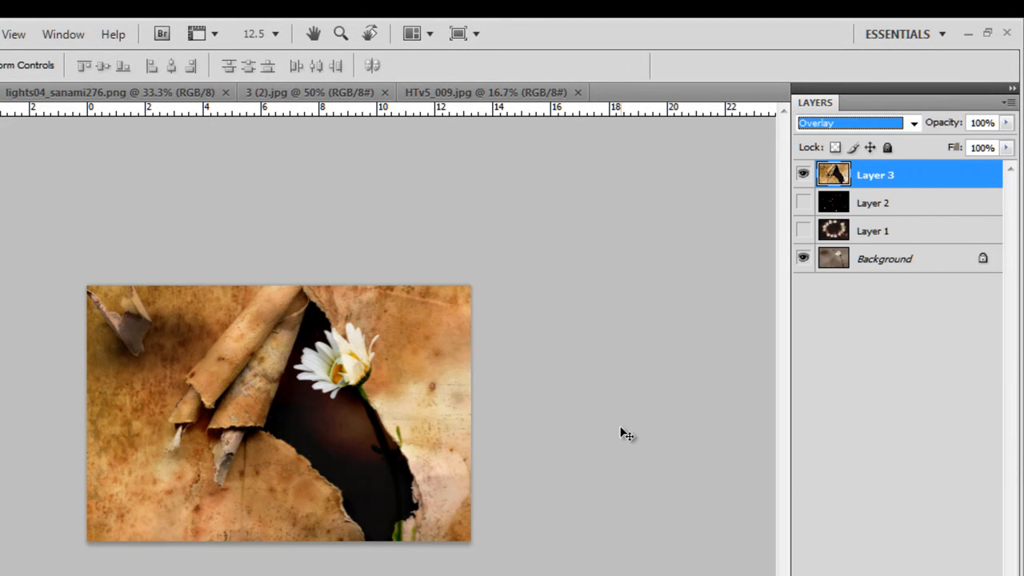
left_click(340, 33)
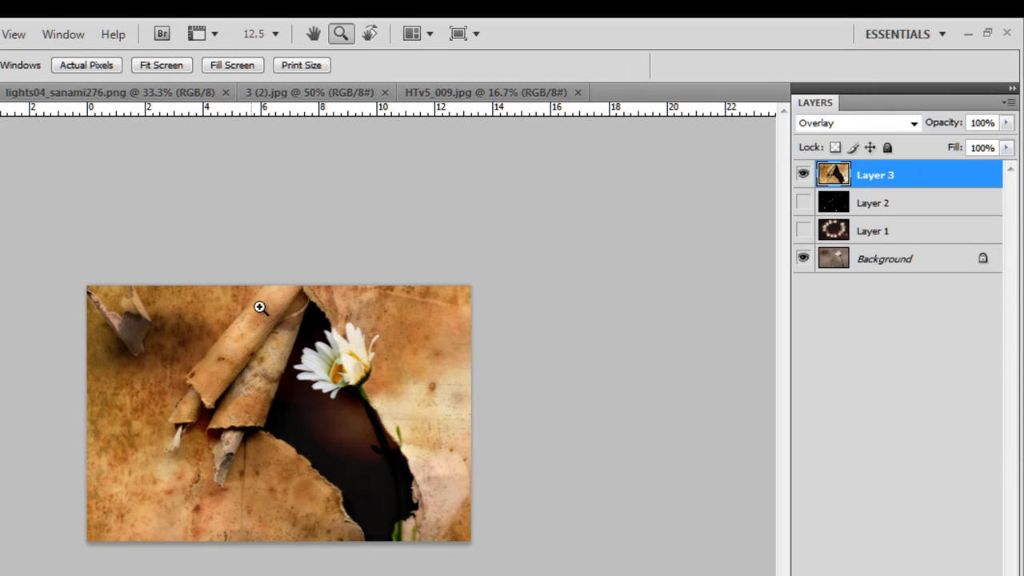
Step: Zoom in on the daisy and erase the torn-paper texture from its centre
left_click(259, 307)
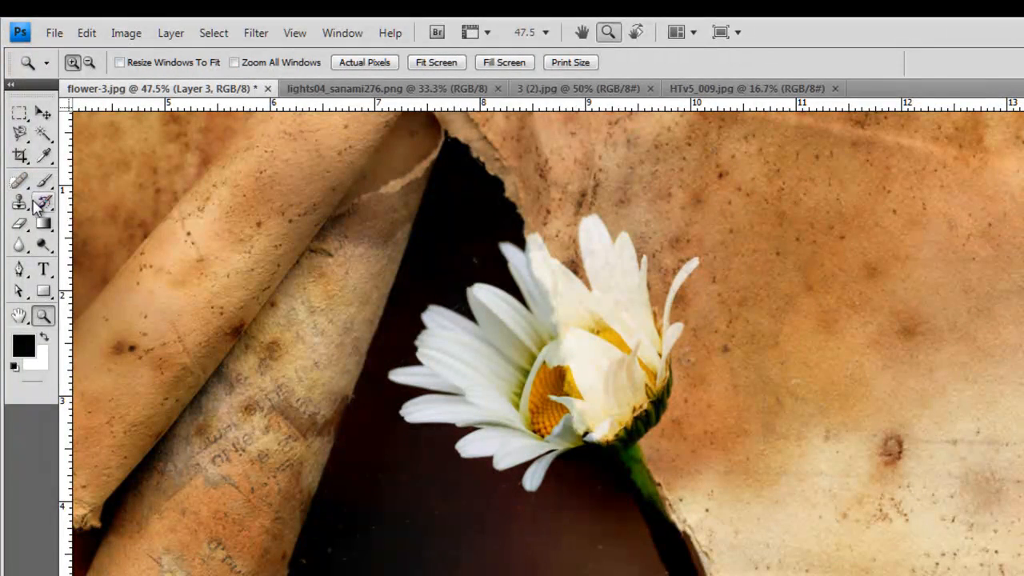
left_click(20, 223)
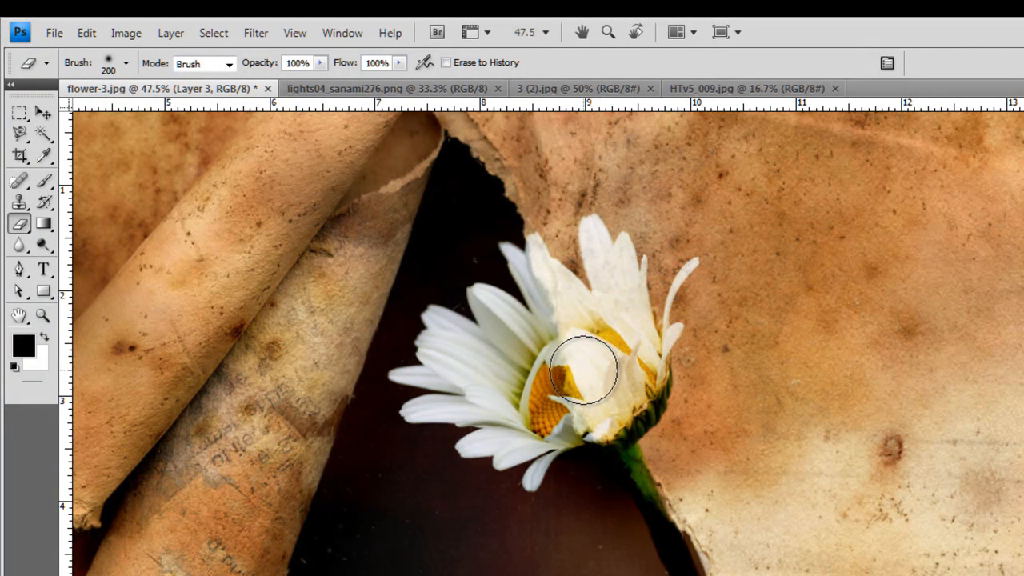
left_click(43, 315)
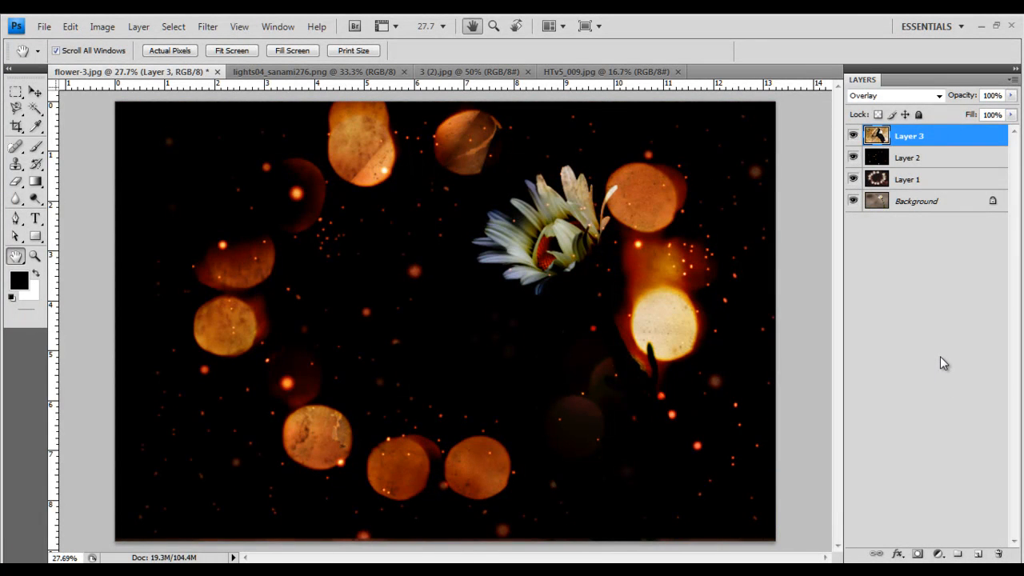
mouse_move(776, 332)
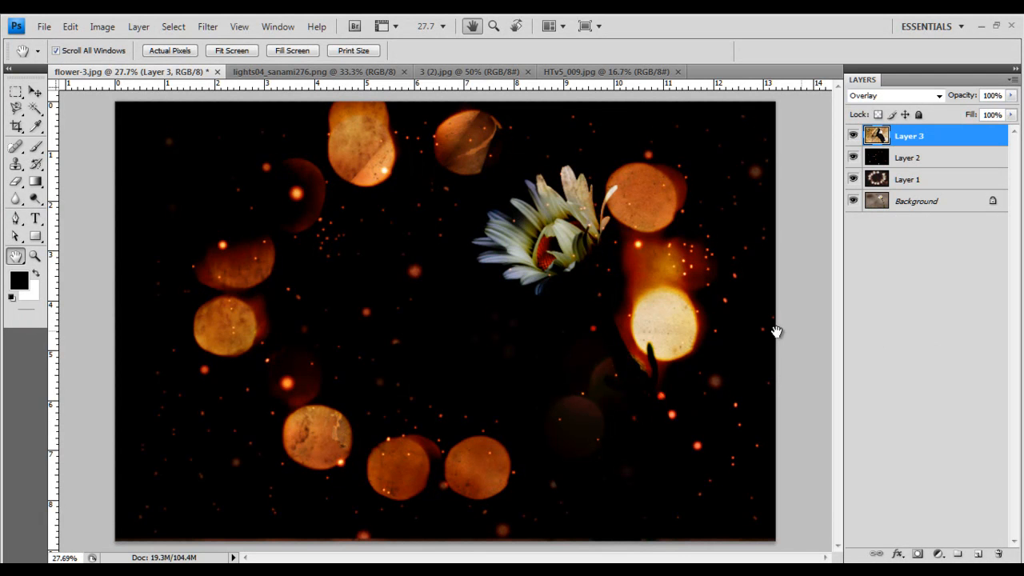
mouse_move(601, 233)
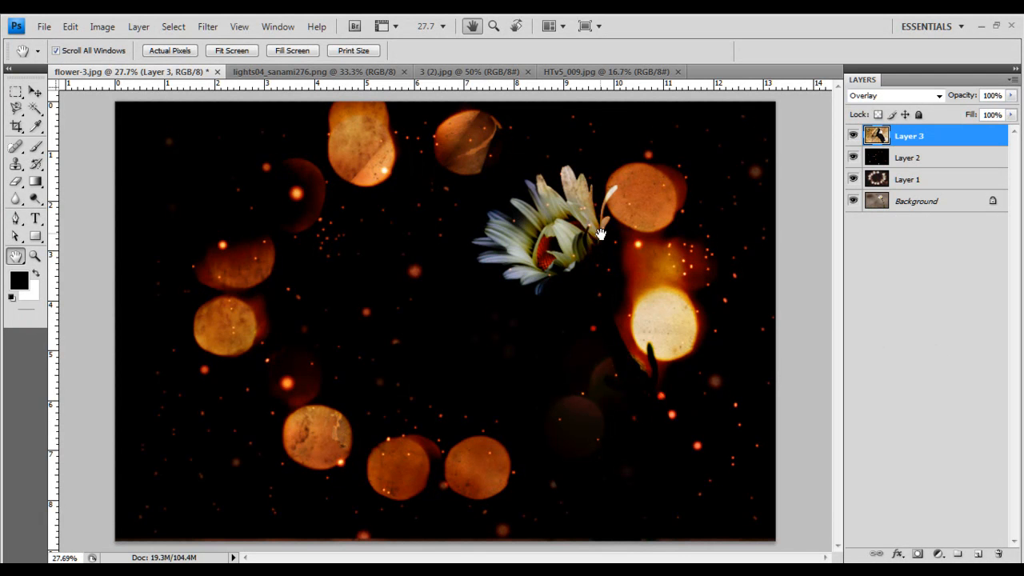
Step: Hide Layer 3 and Layer 2, leaving only the bokeh ring over the daisy
left_click(892, 96)
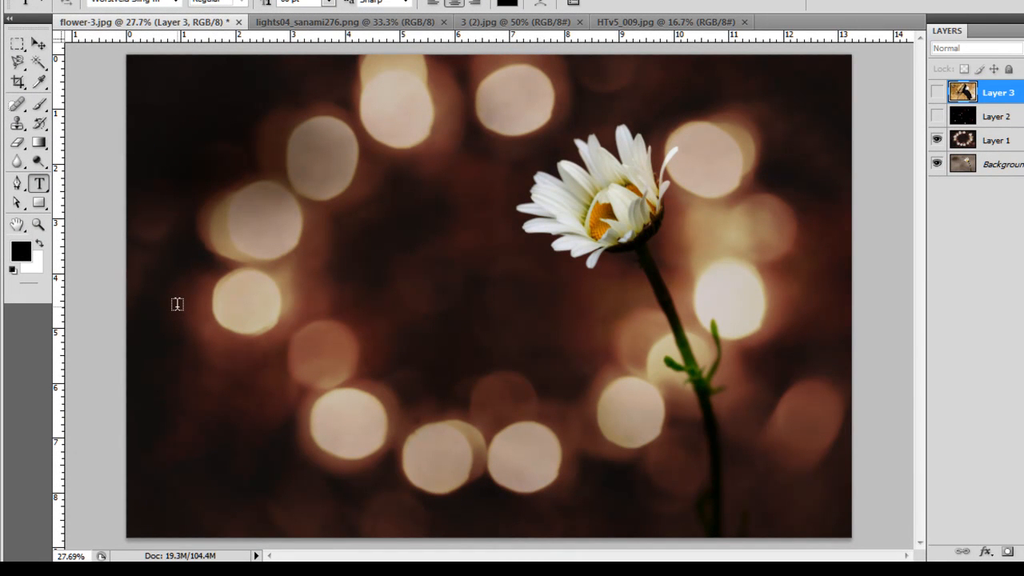
Step: Place a text cursor on the photo's left and type 'Daisy at Night'
left_click(176, 305)
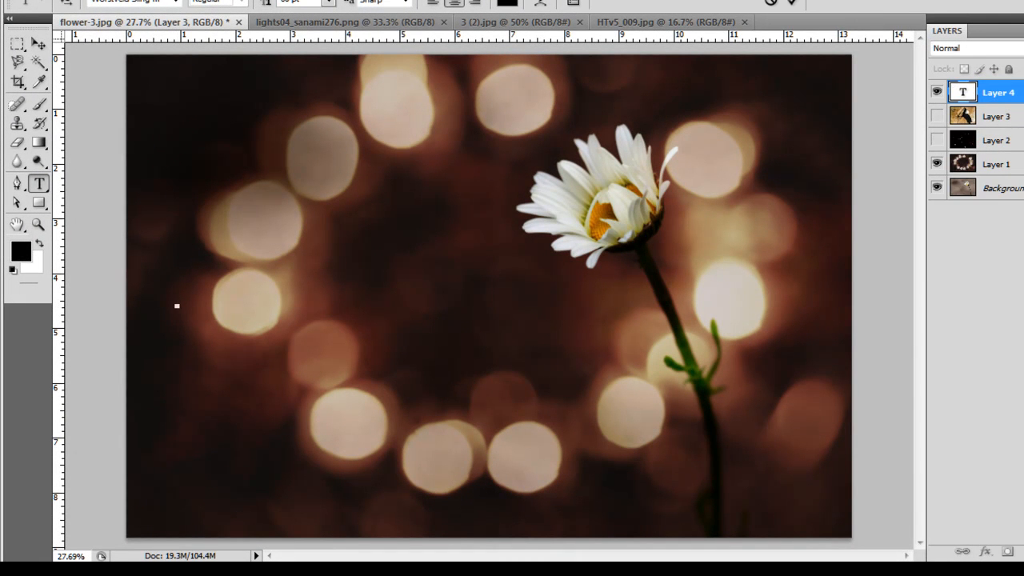
left_click(176, 306)
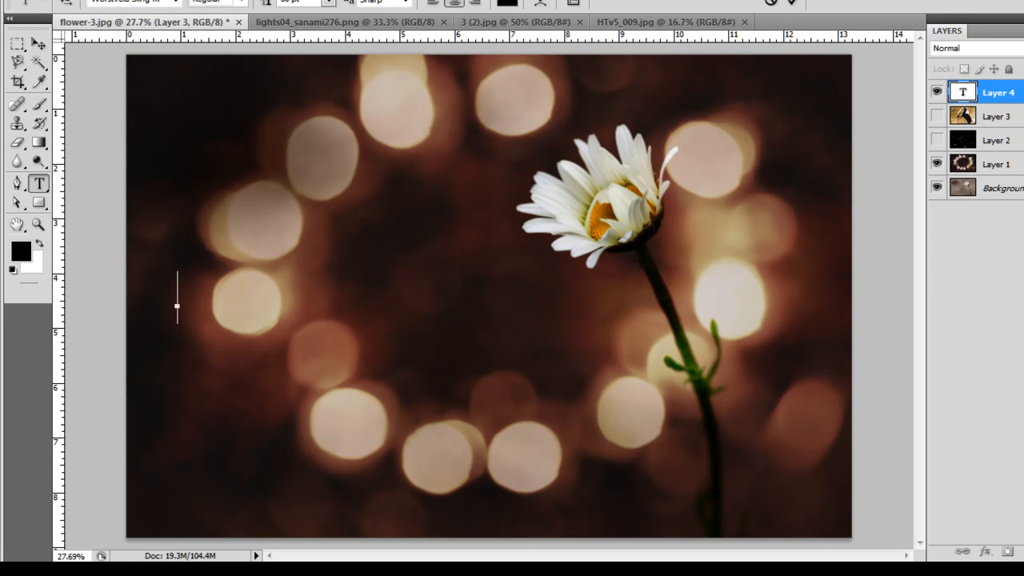
type("Dais")
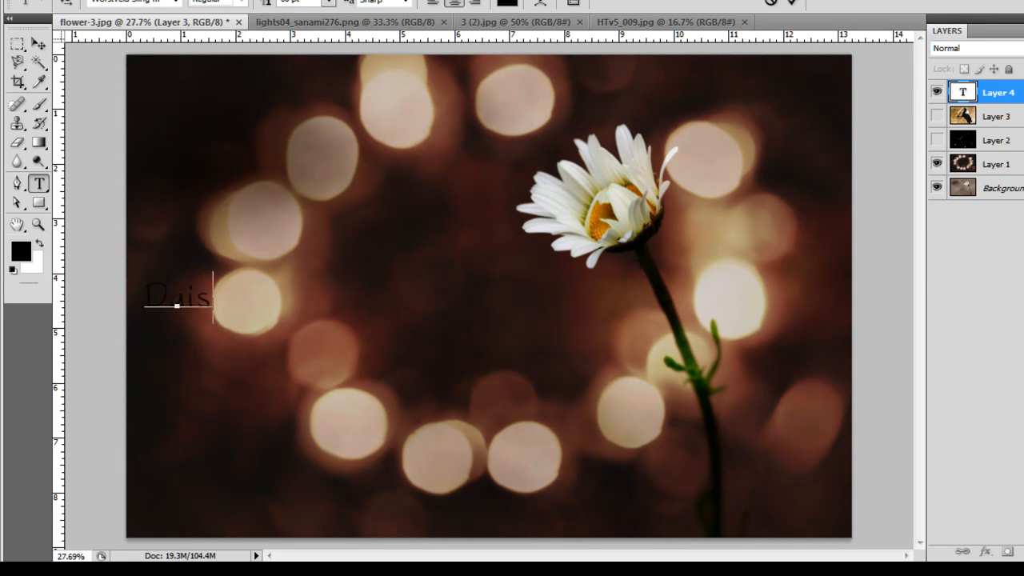
type("i")
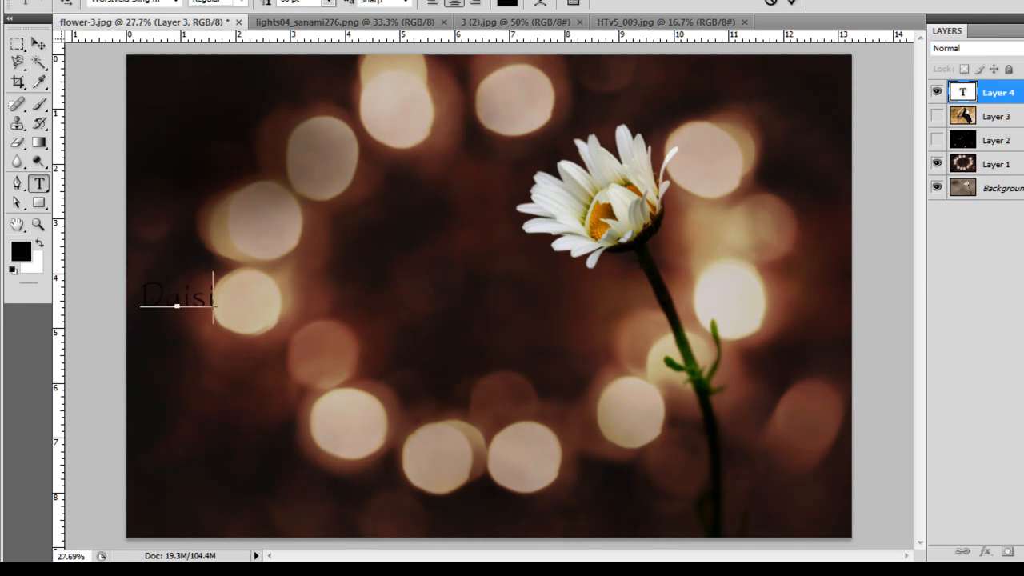
type("y")
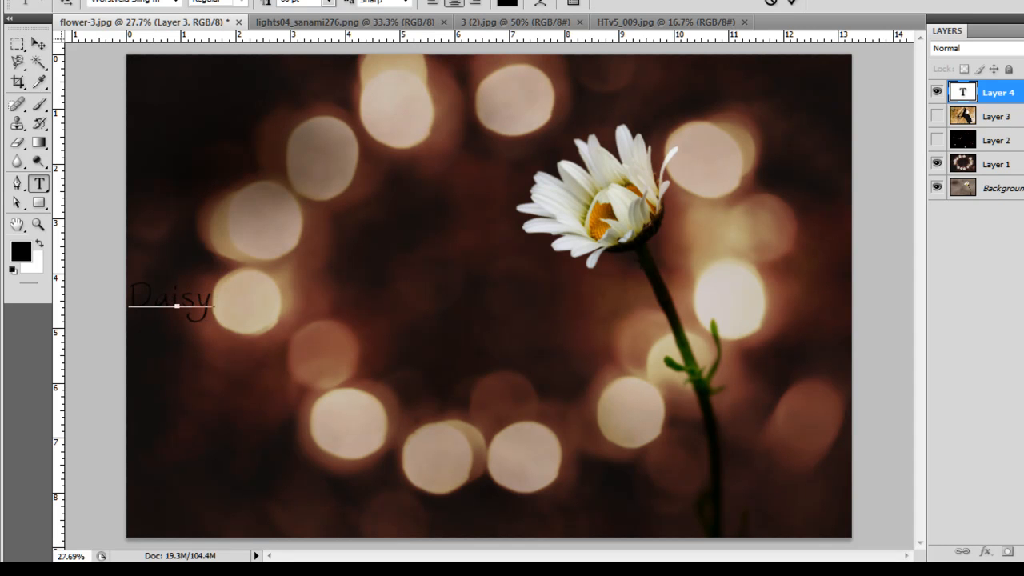
type("at")
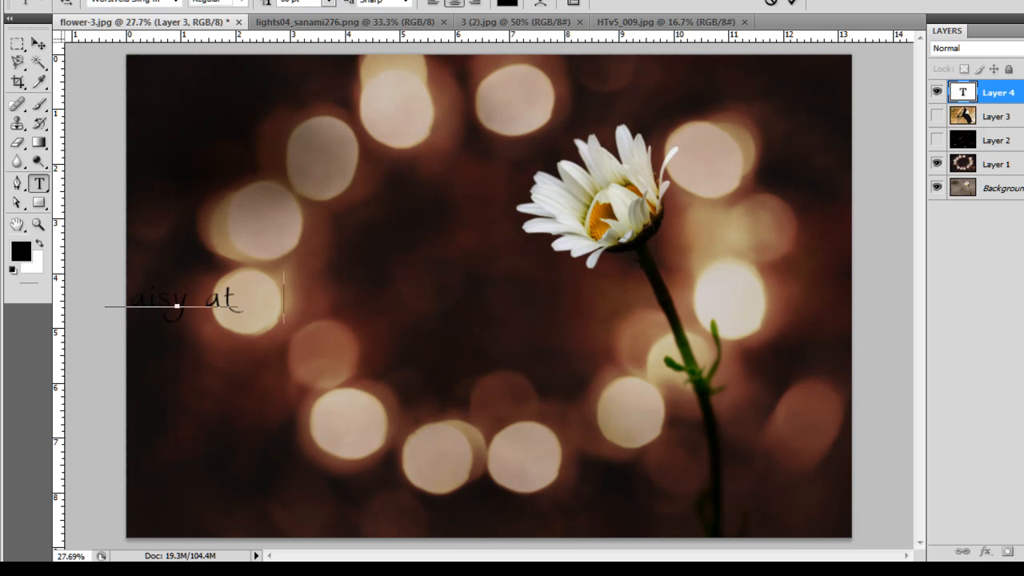
type("Night")
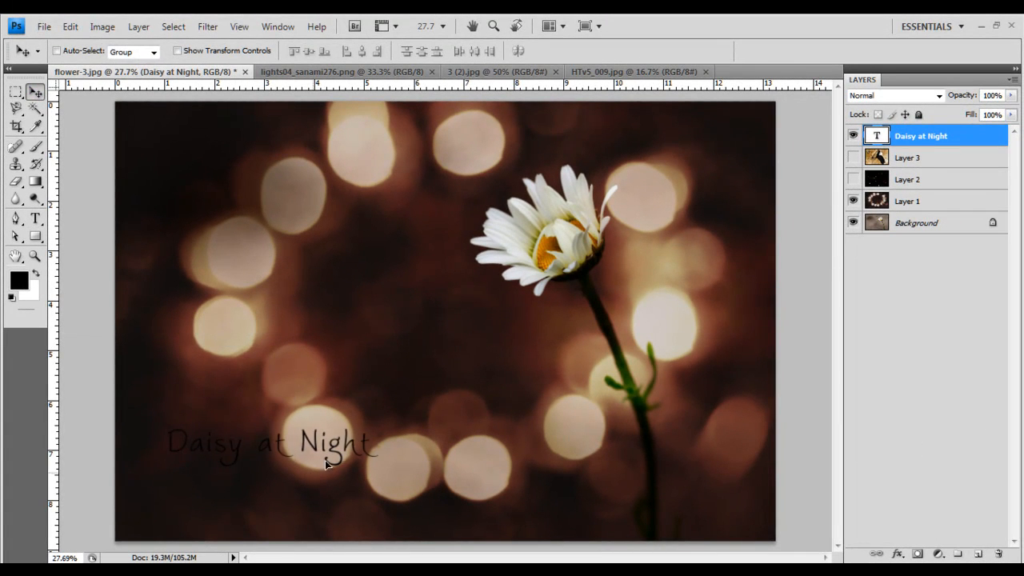
Step: Scale the 'Daisy at Night' title to about 138% and move it below the lights
left_click_drag(271, 443, 312, 384)
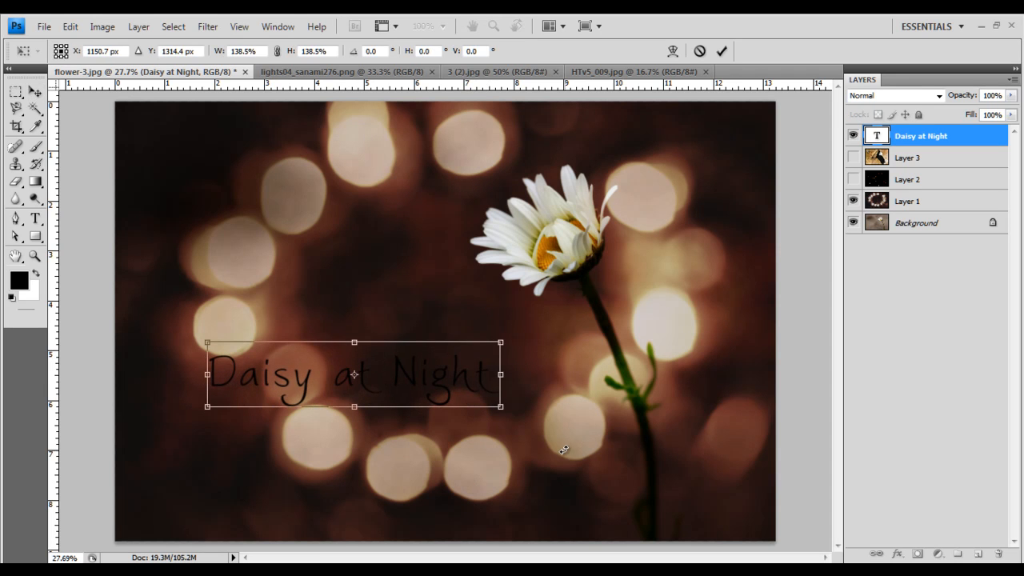
left_click(721, 50)
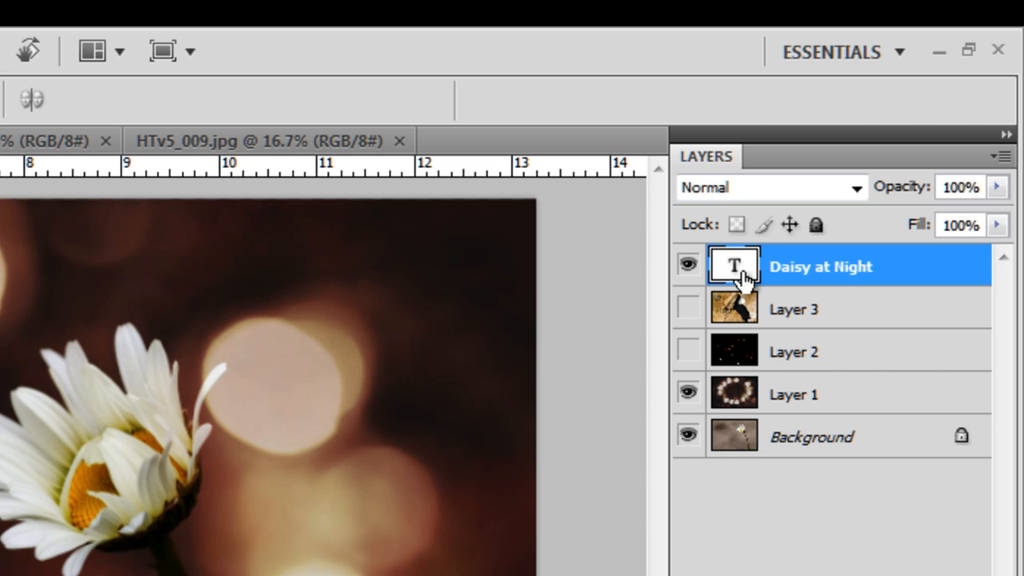
mouse_move(736, 268)
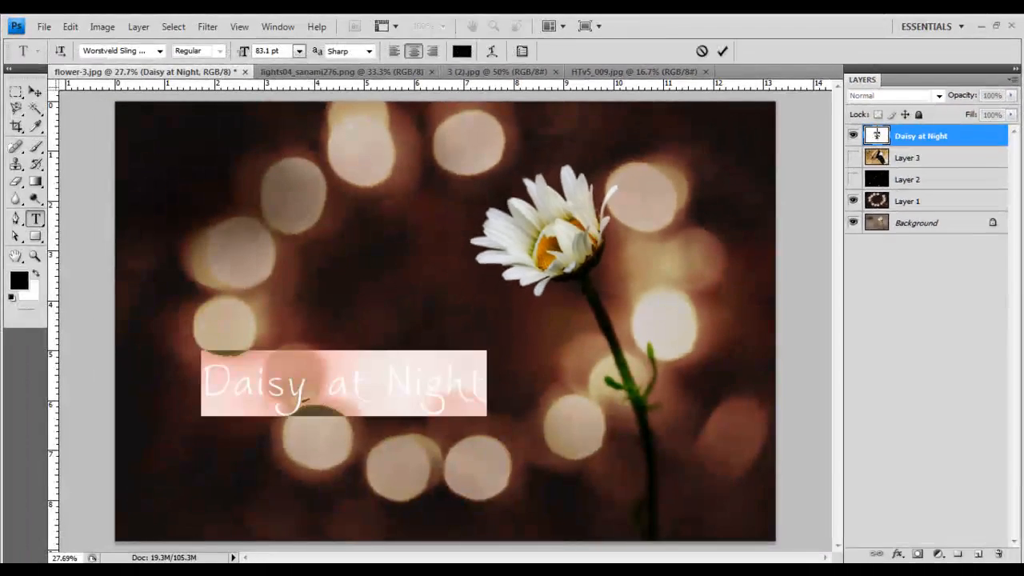
Step: Sample the daisy's centre and colour the title text a pale cream tone
left_click(720, 50)
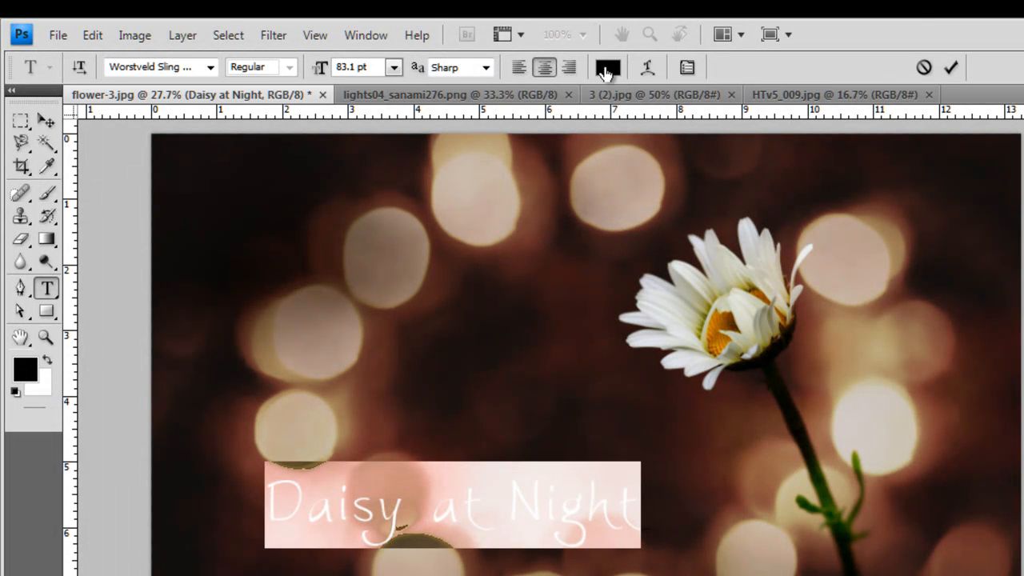
left_click(608, 68)
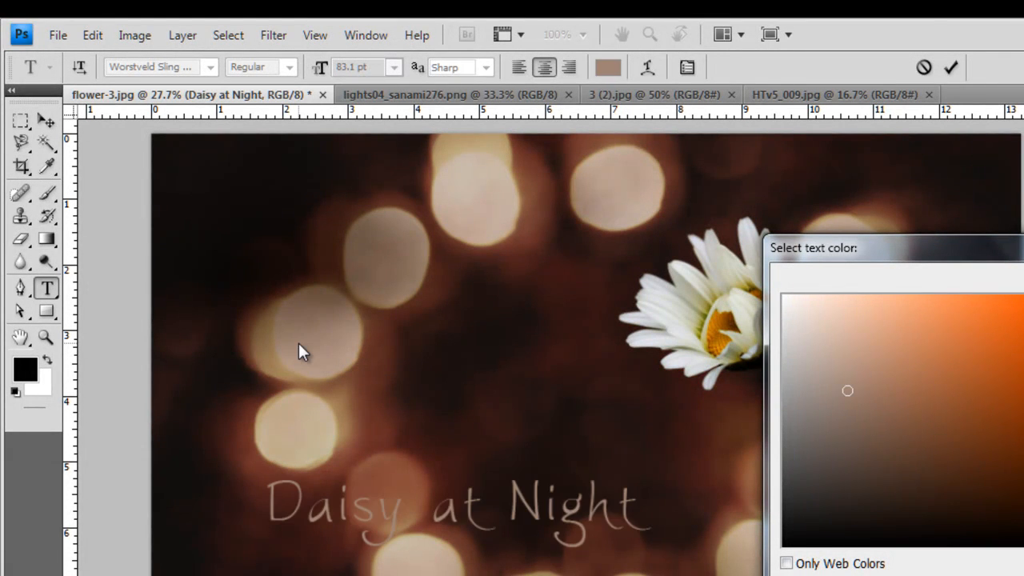
mouse_move(680, 324)
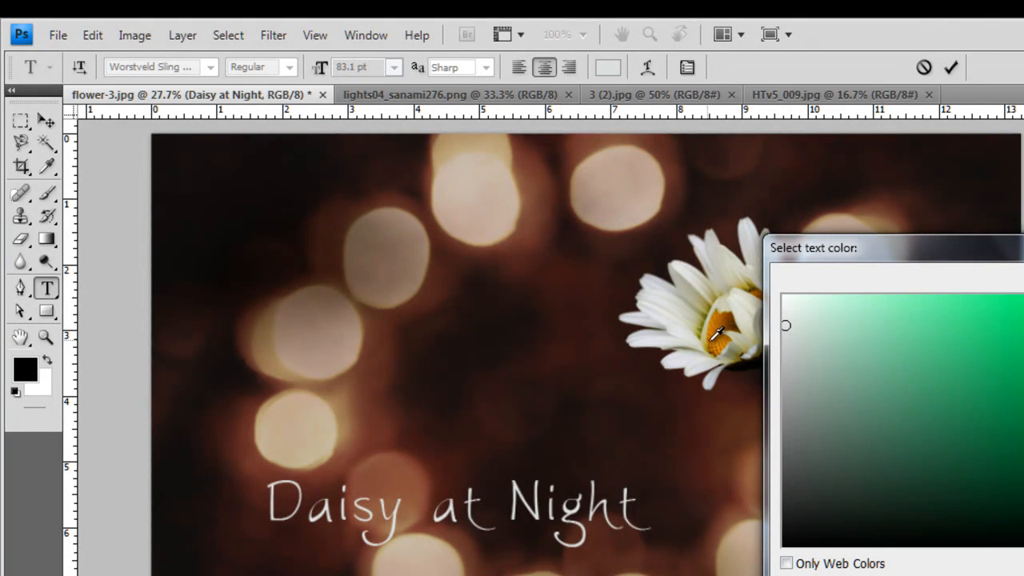
left_click(695, 336)
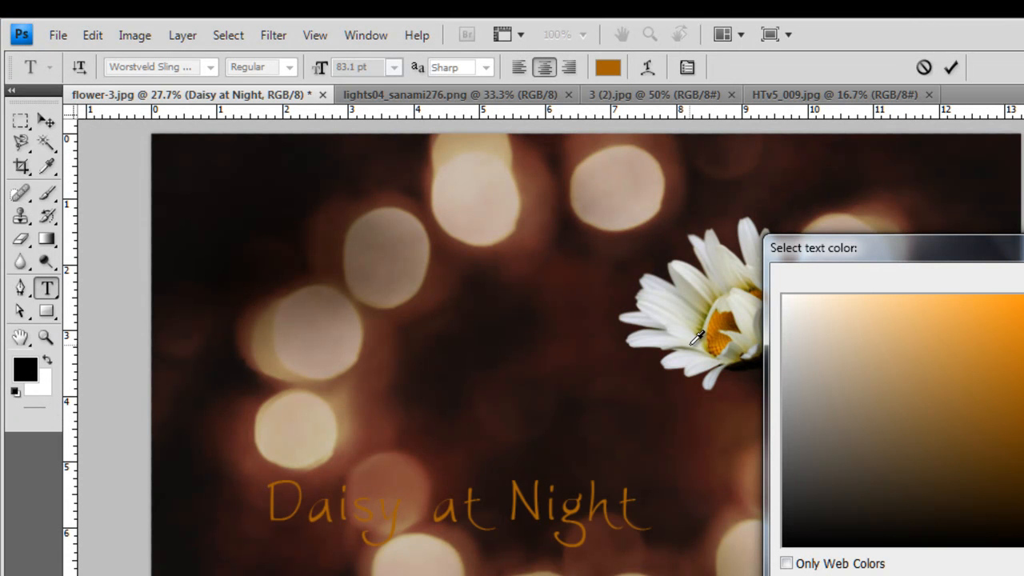
left_click(801, 343)
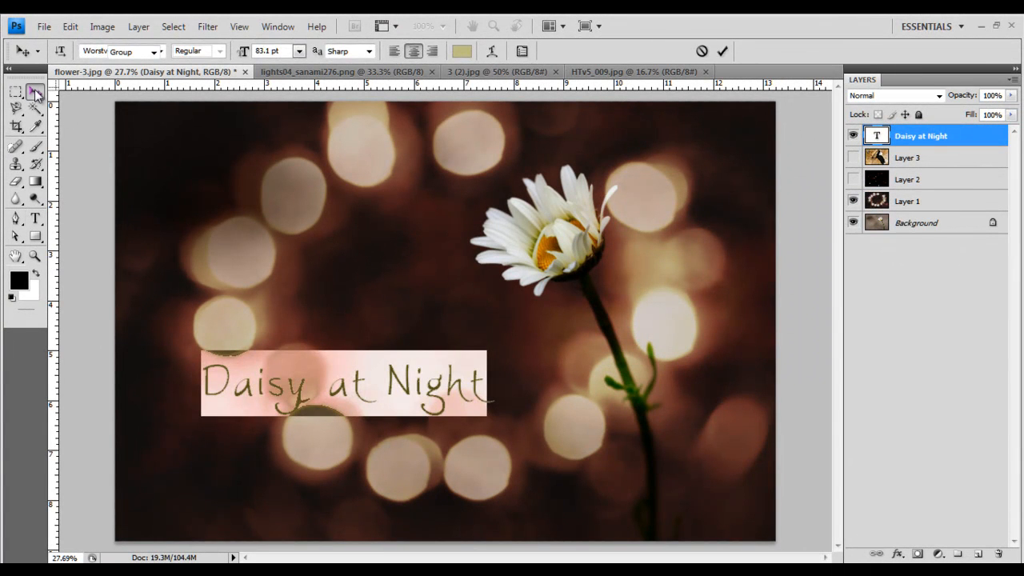
Step: Rescale the cream title to about three quarters size across the lower left of the photo
left_click(23, 91)
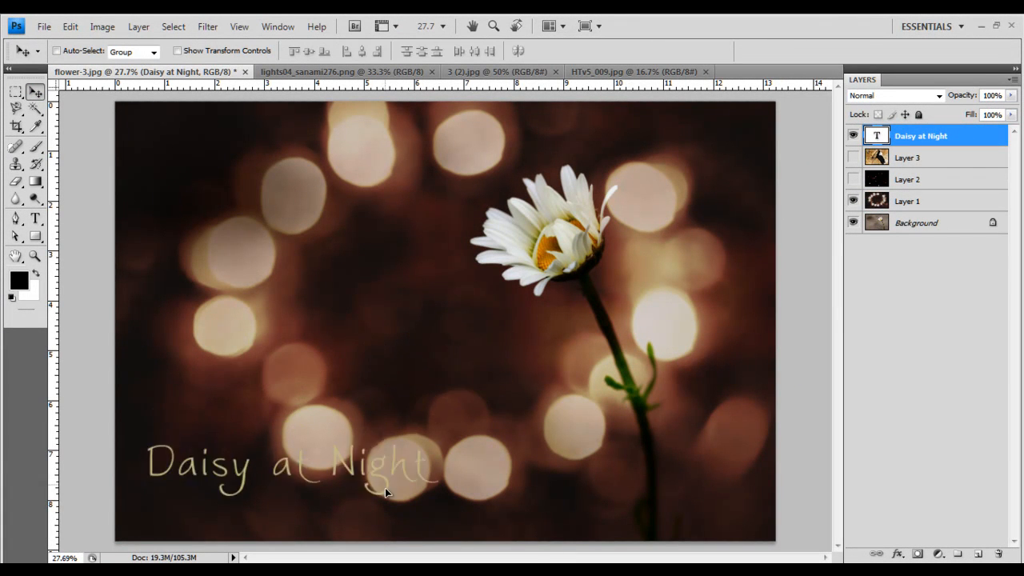
left_click_drag(288, 464, 316, 376)
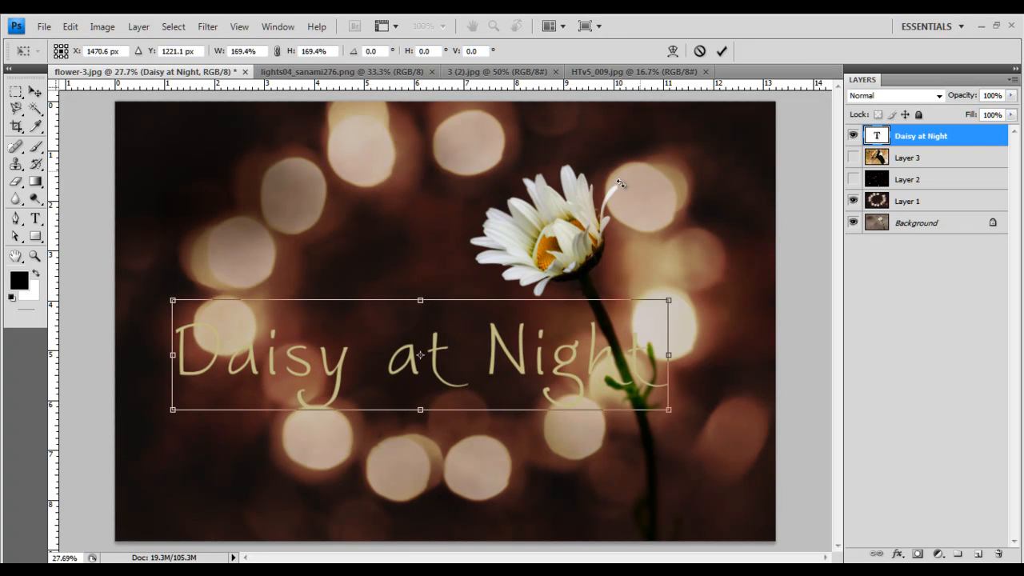
left_click_drag(420, 356, 387, 379)
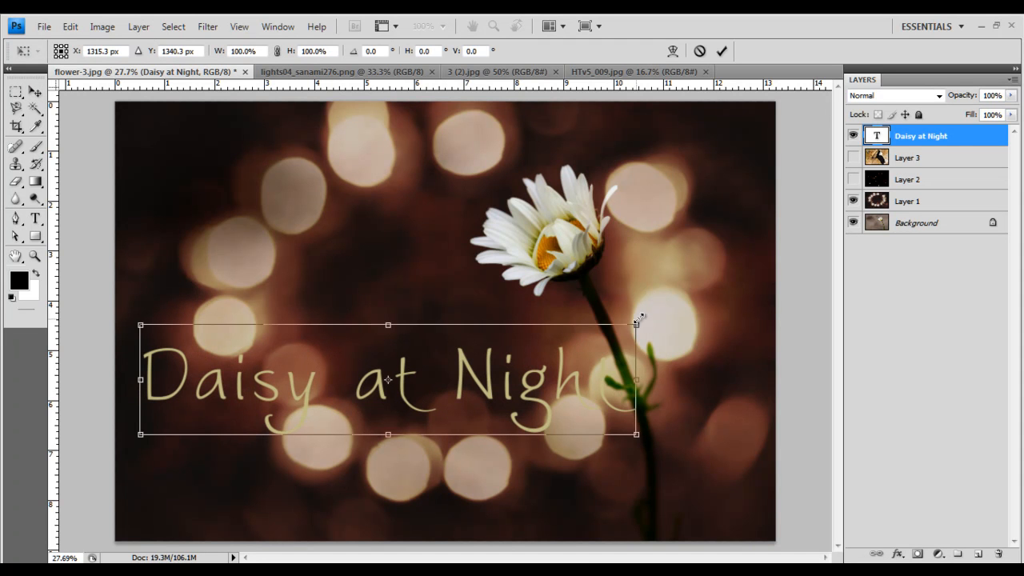
left_click_drag(636, 324, 515, 352)
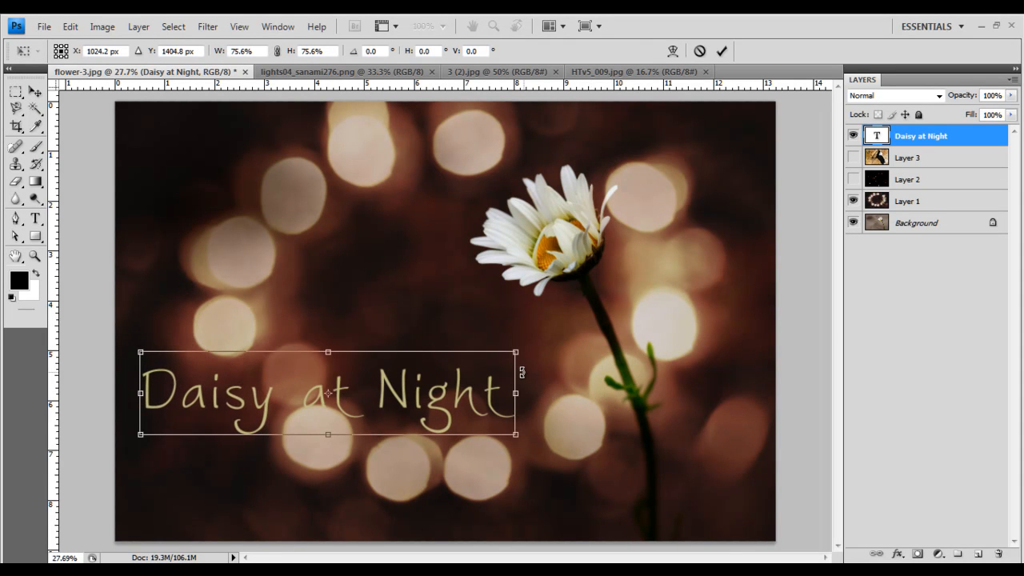
left_click(720, 51)
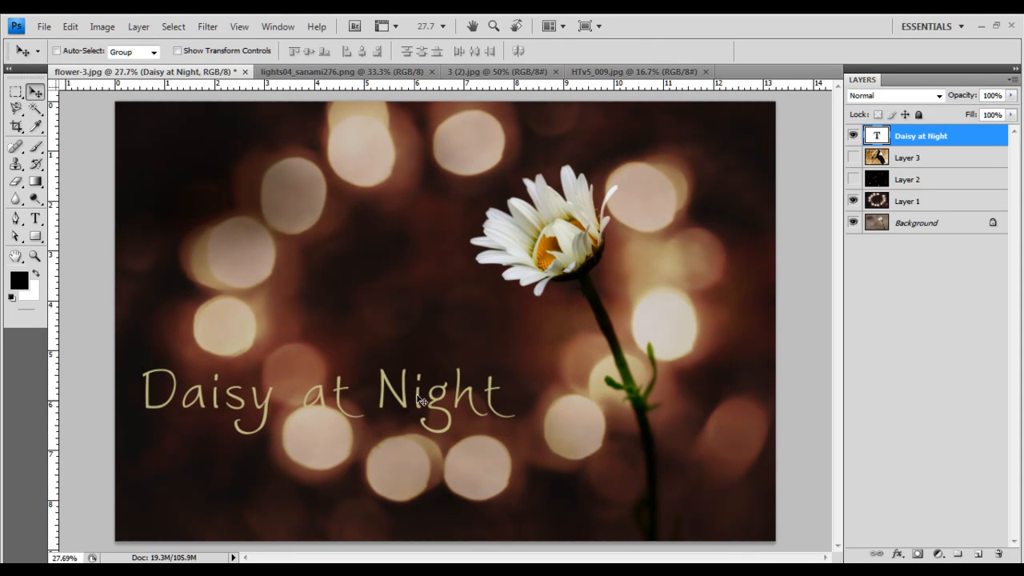